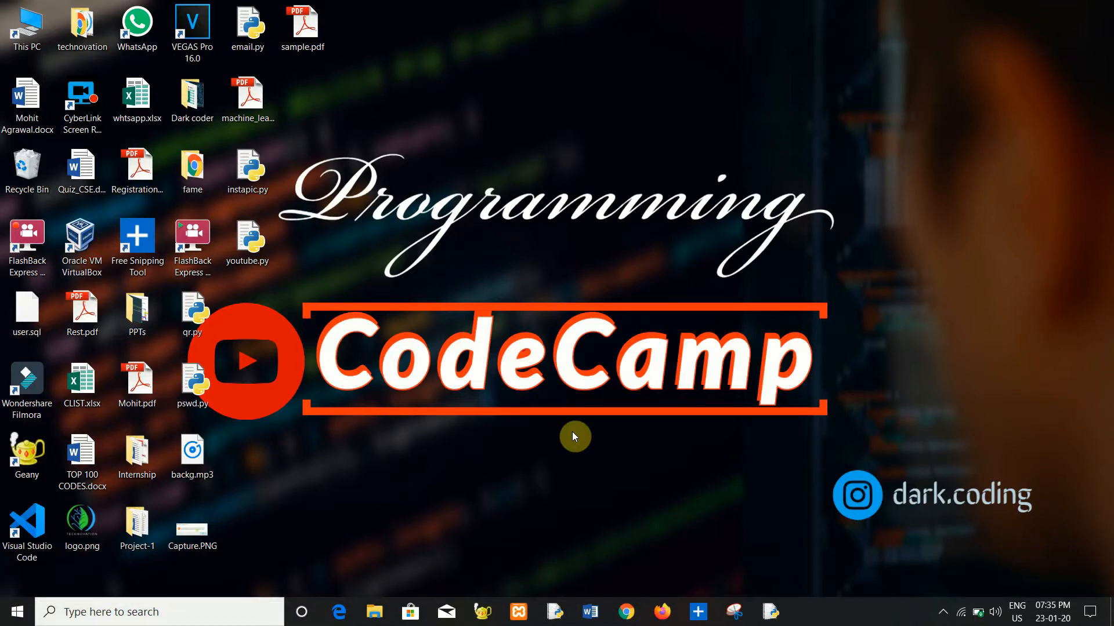
- Launch Command Prompt via the Start search and run pip install pypdf2
click(18, 611)
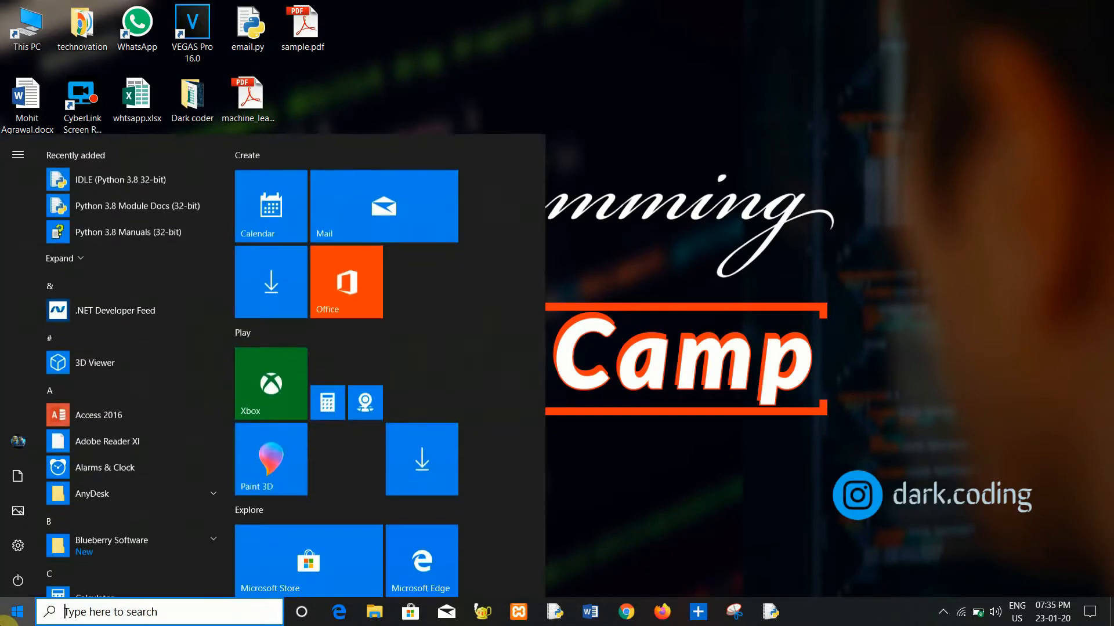
text(cmd)
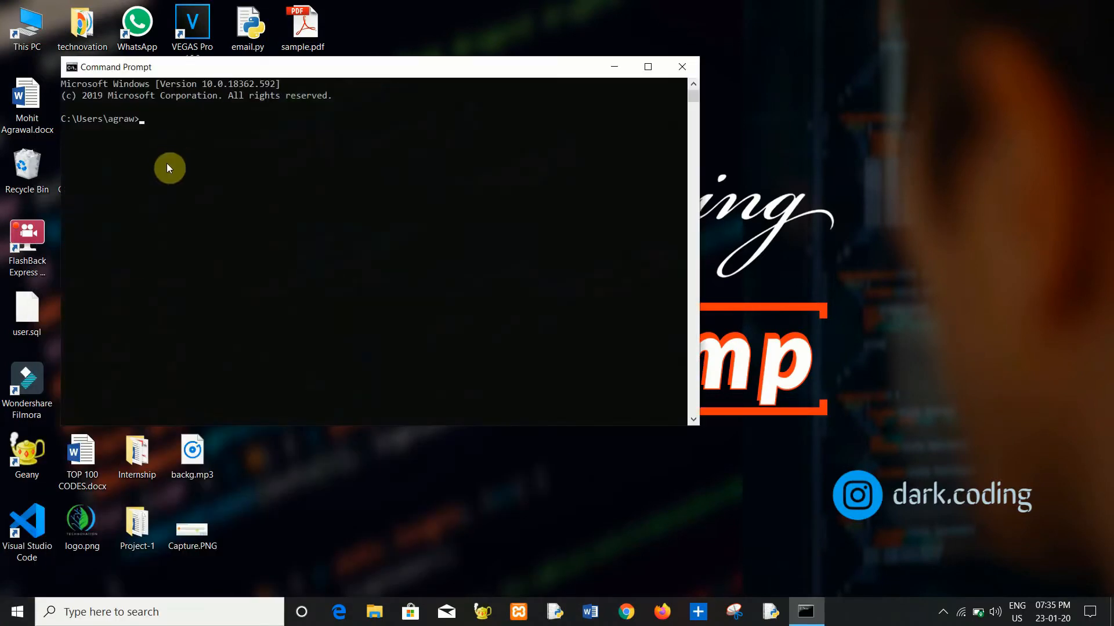
text(pip install)
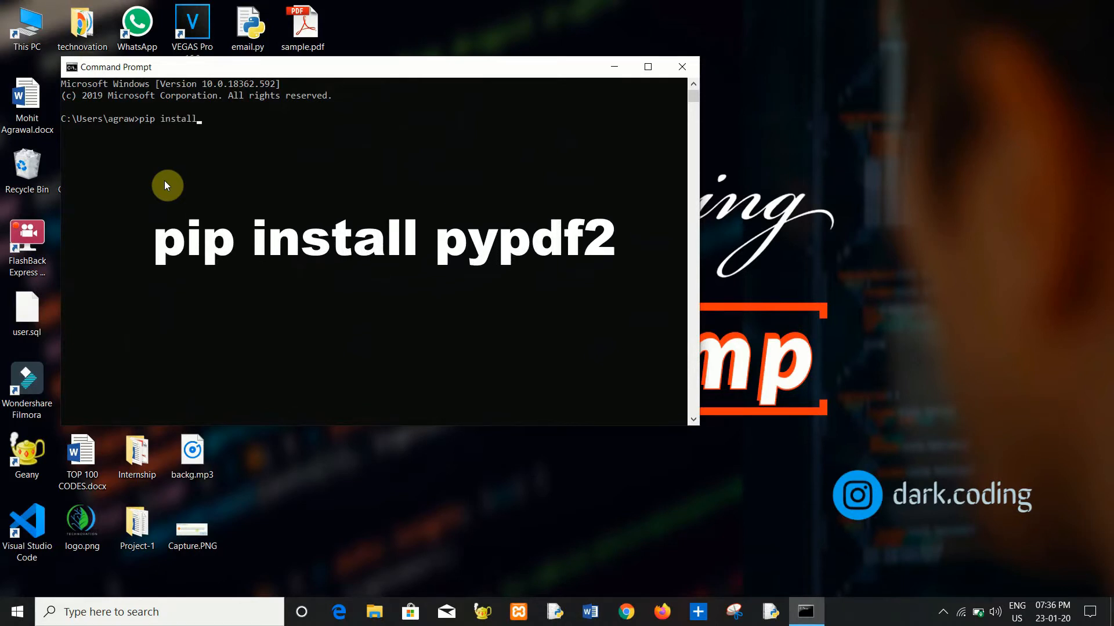
text(pypd)
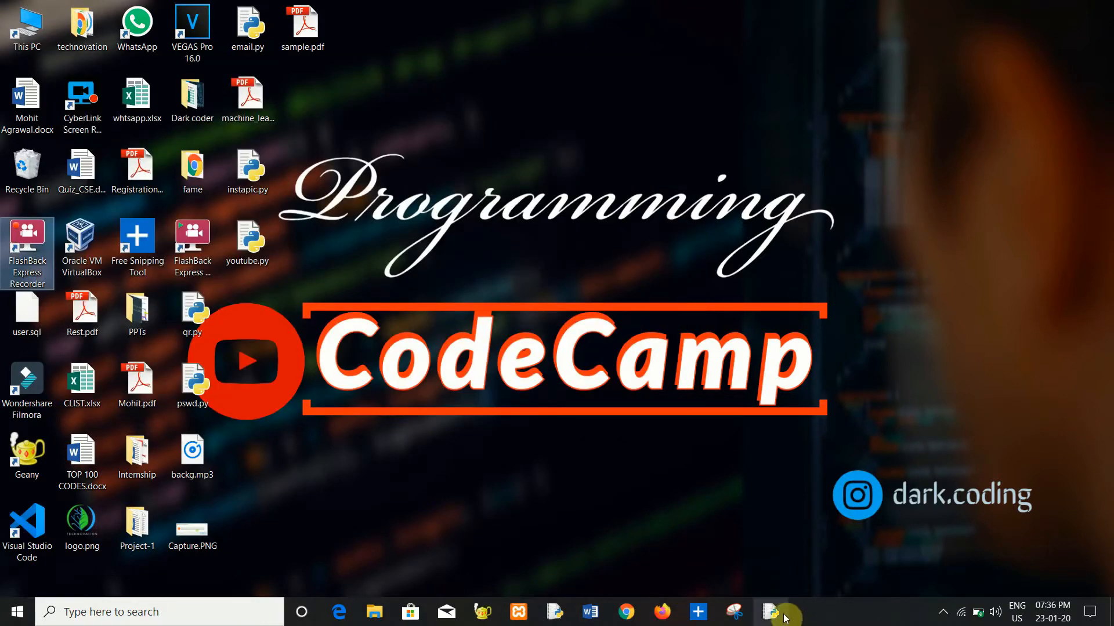
- Begin a maximized new IDLE script with the line import PyPDF2 and a blank line below
click(768, 612)
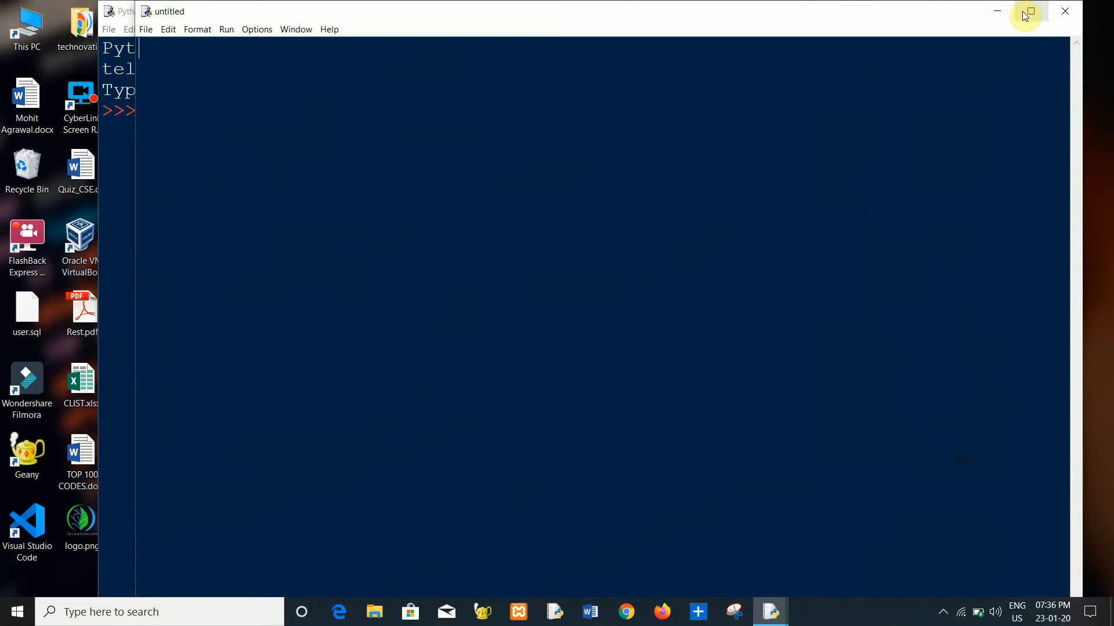
click(1028, 11)
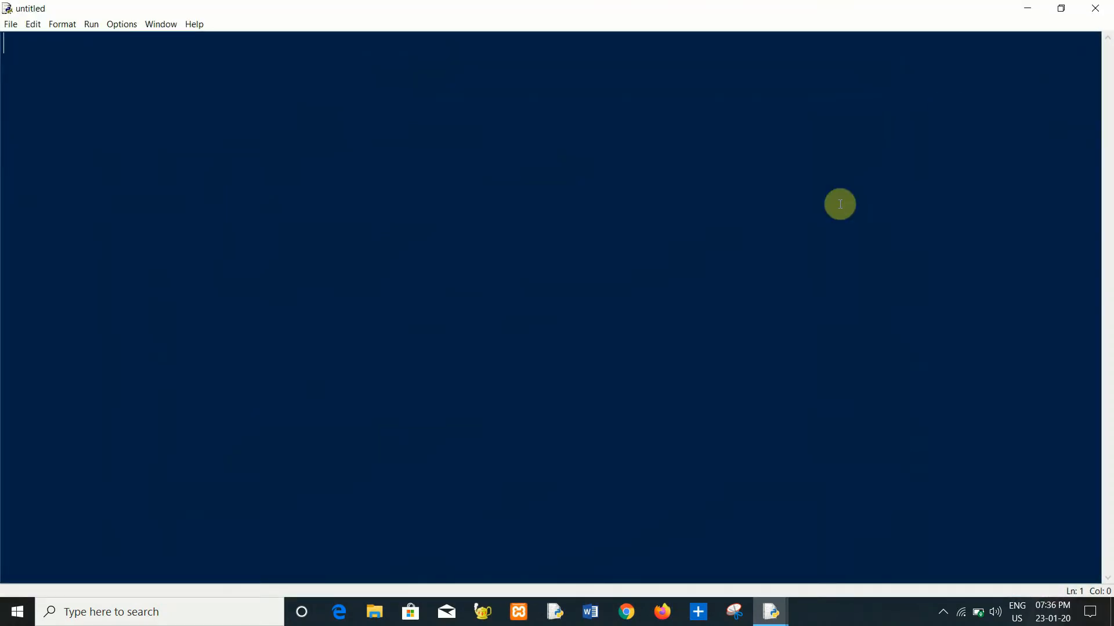
text(import)
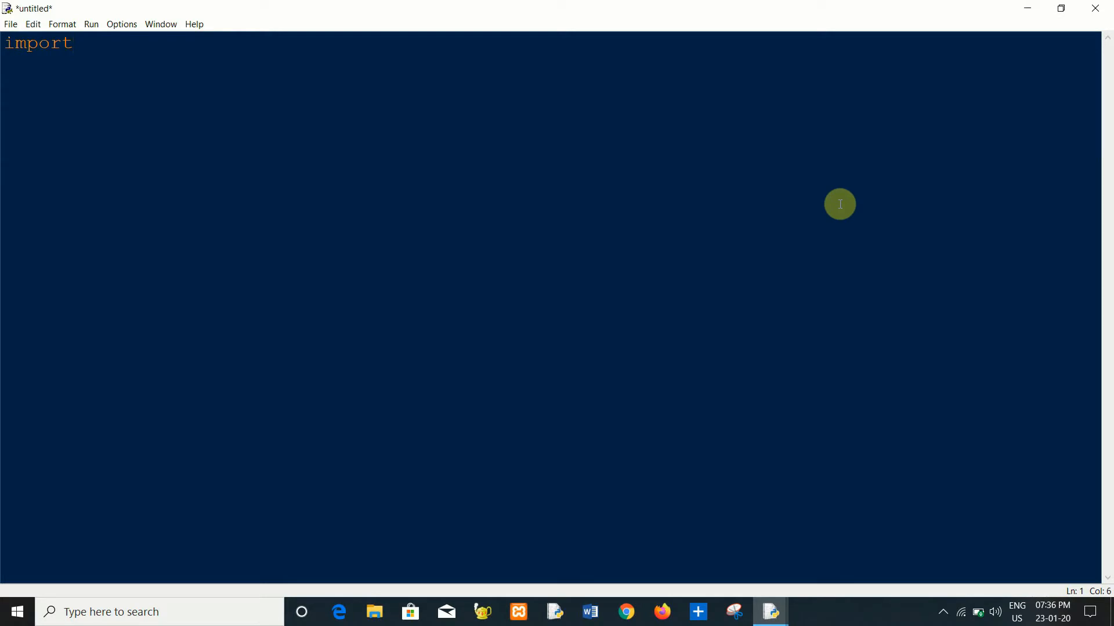
text(pypdf)
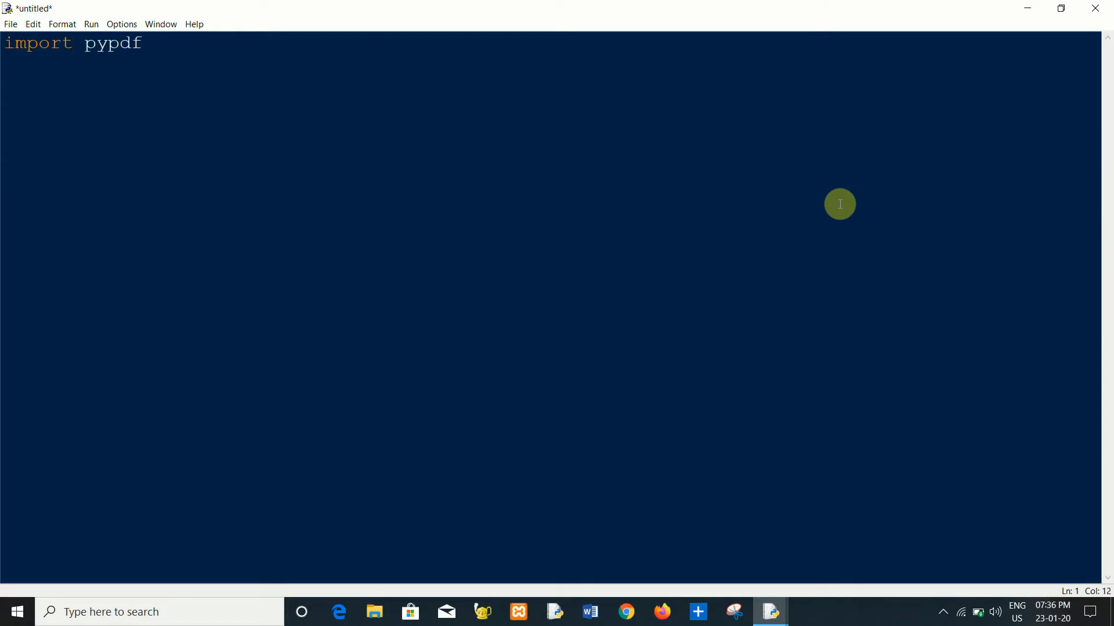
key(BackSpace)
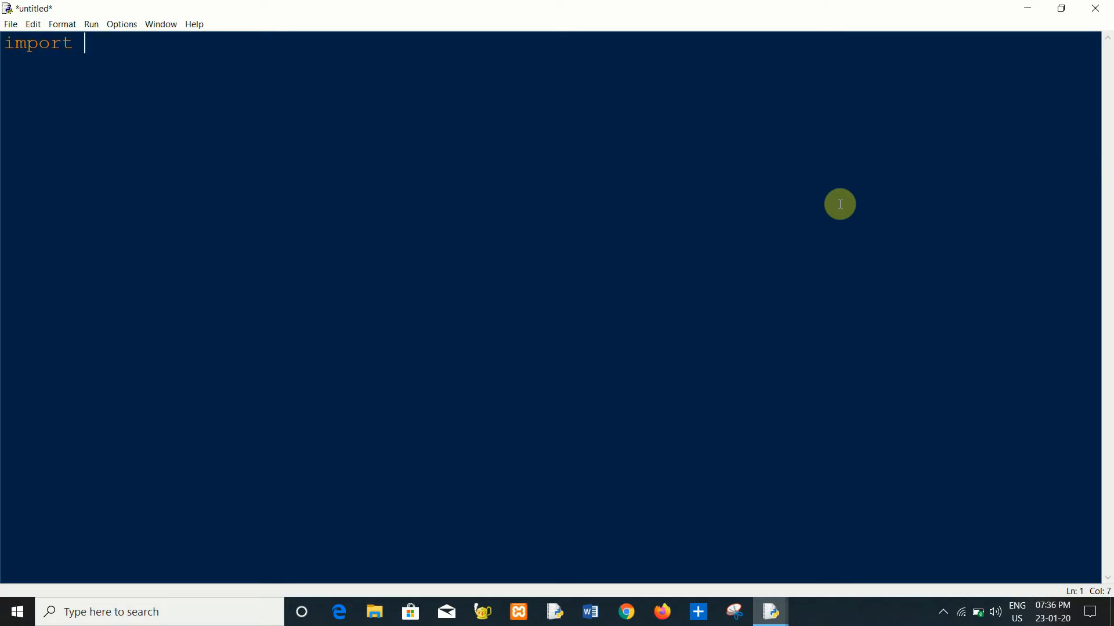
text(P)
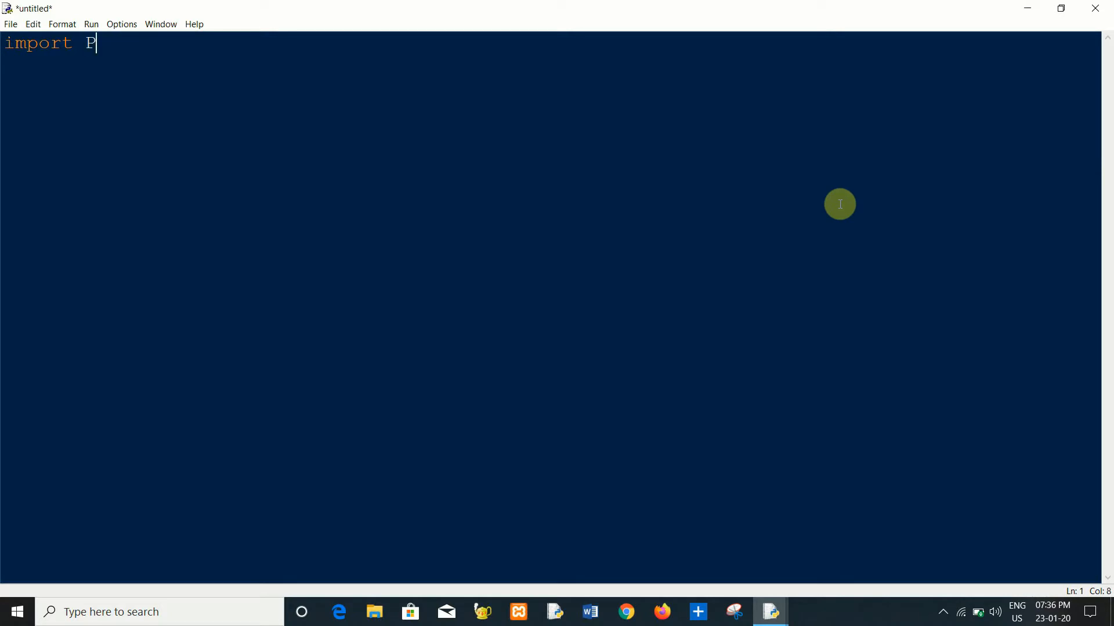
text(yP)
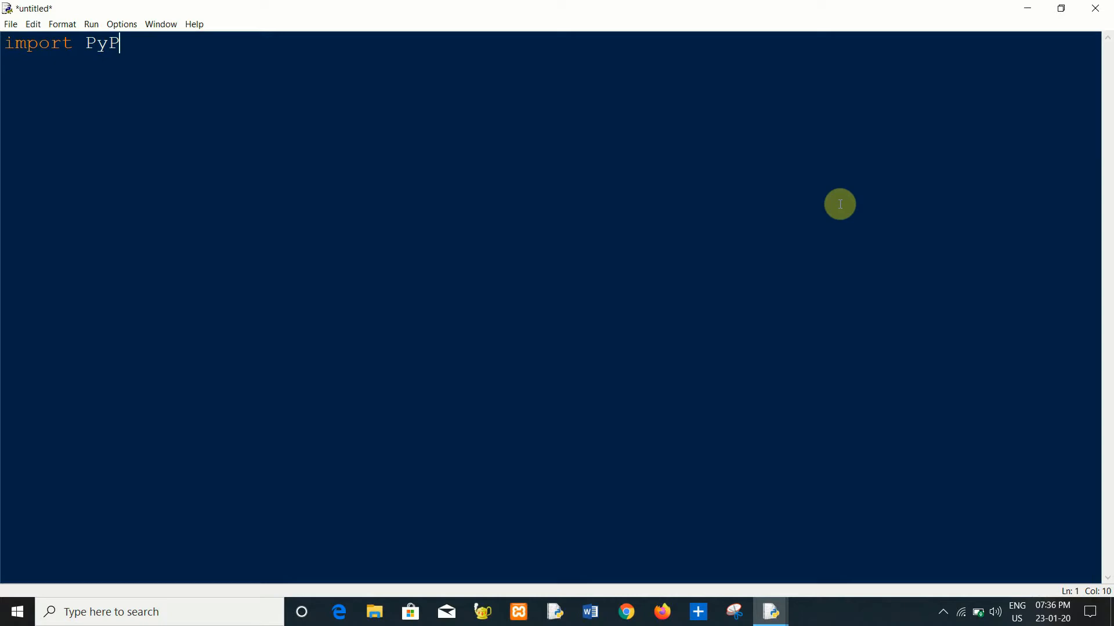
text(DF2)
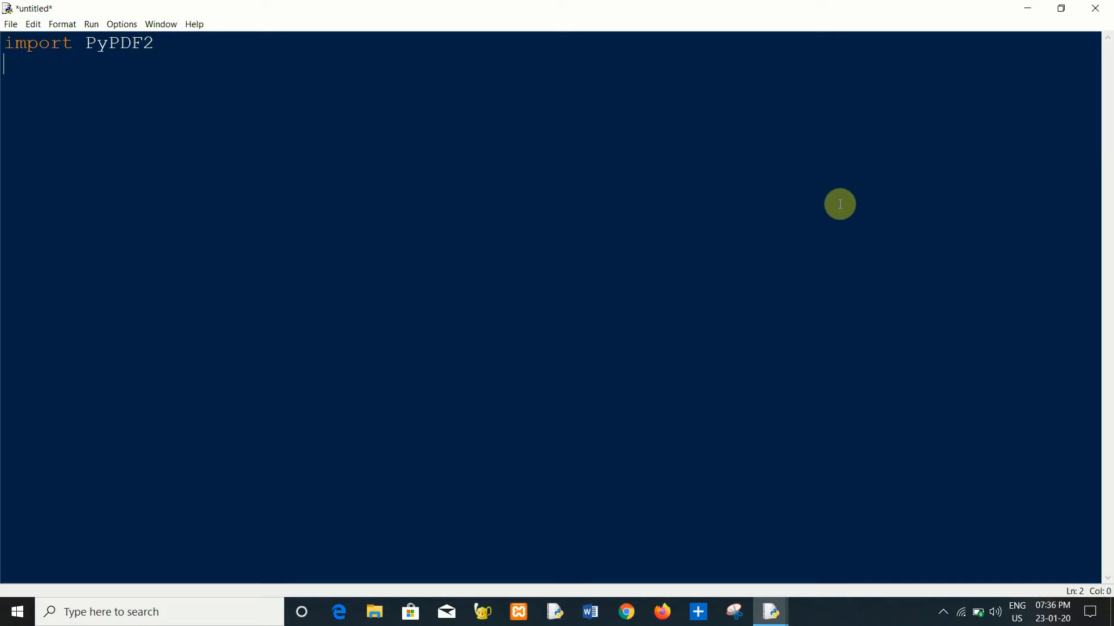
key(enter)
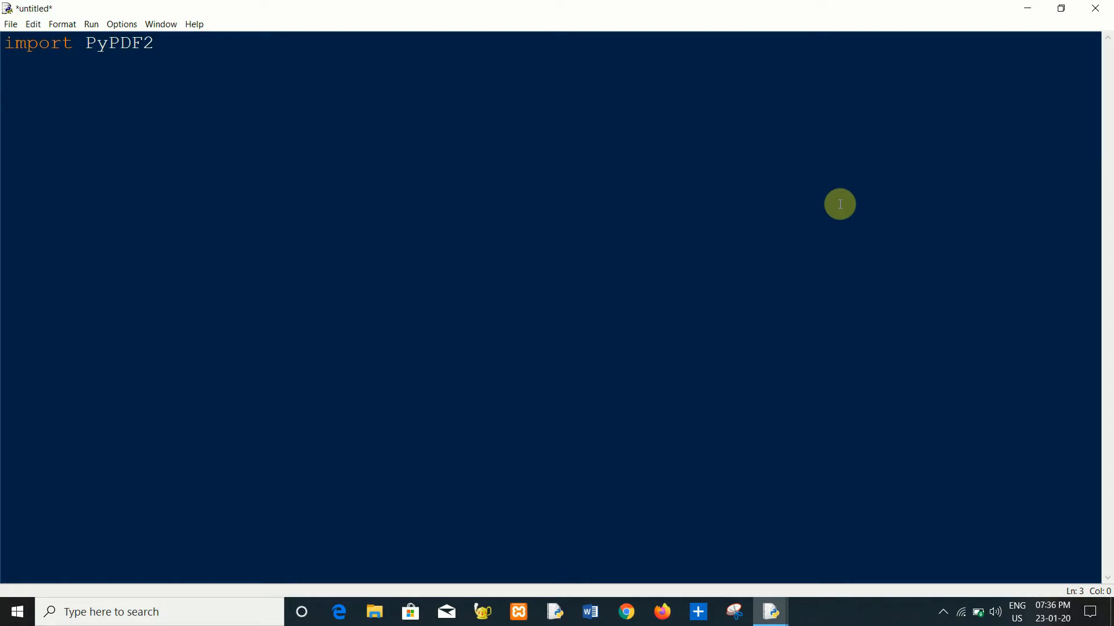
mouse_move(154, 95)
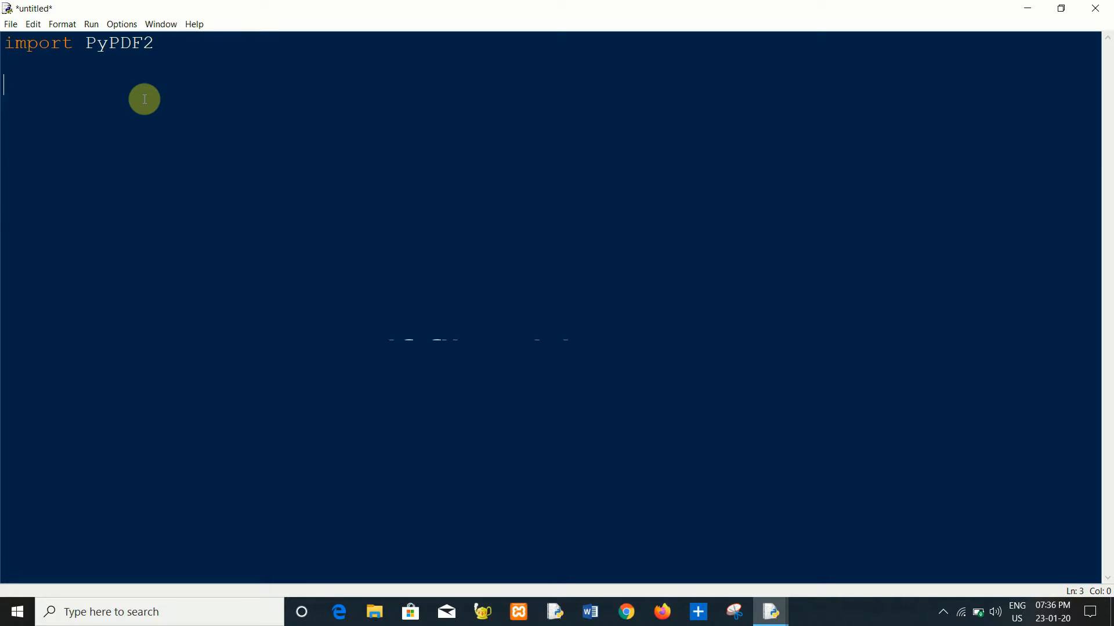
- Start line 3 of the script with pdfFile = open(
text(pdf)
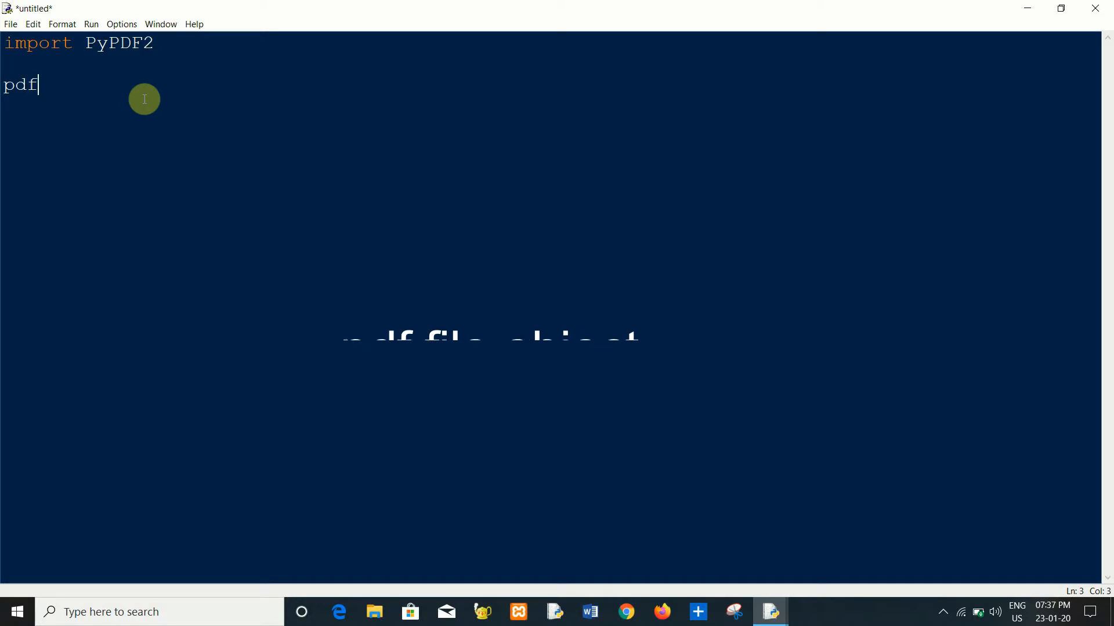
text(F)
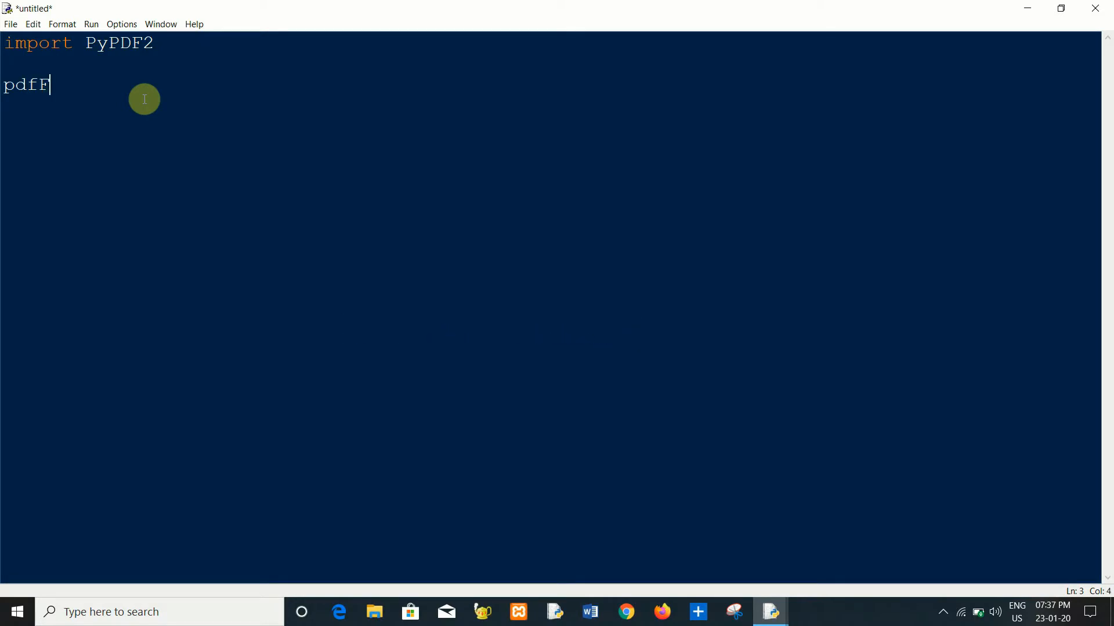
text(ile =)
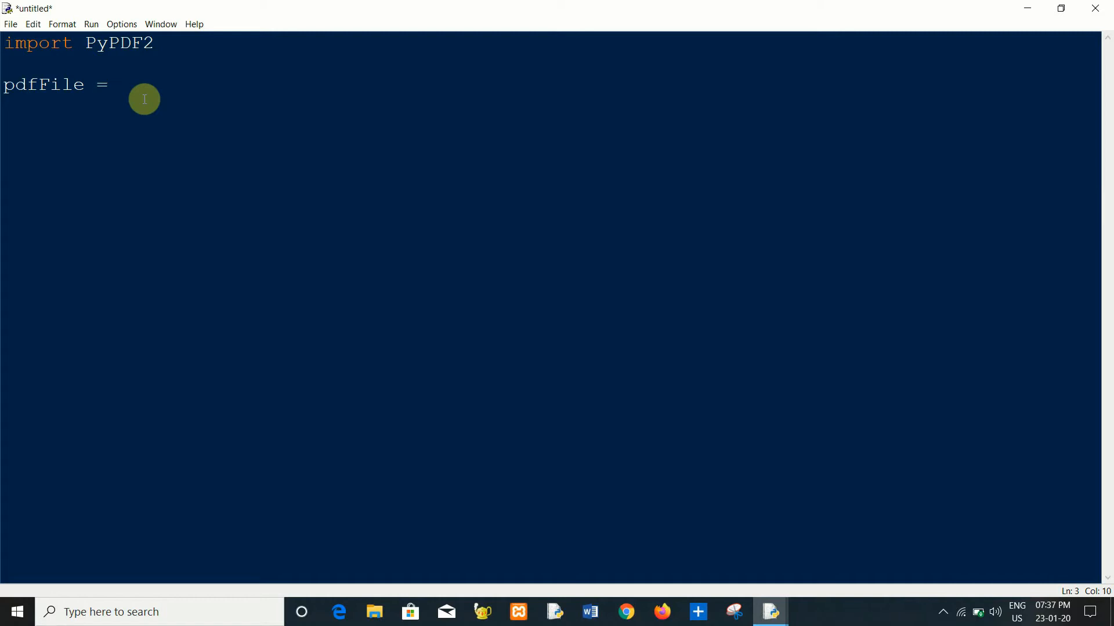
text(open()
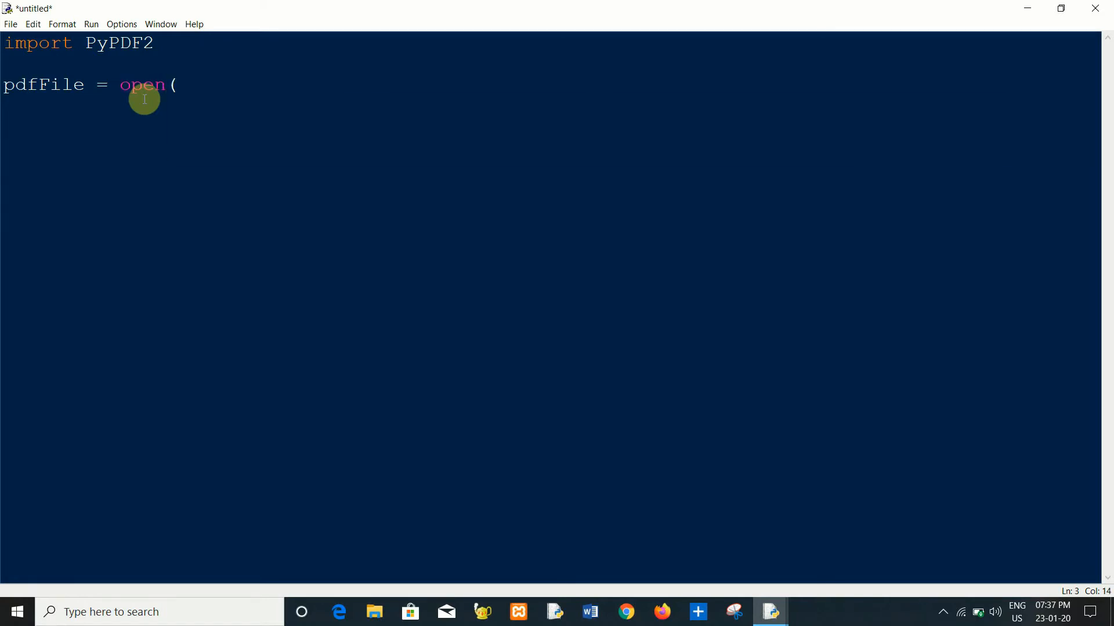
text(()
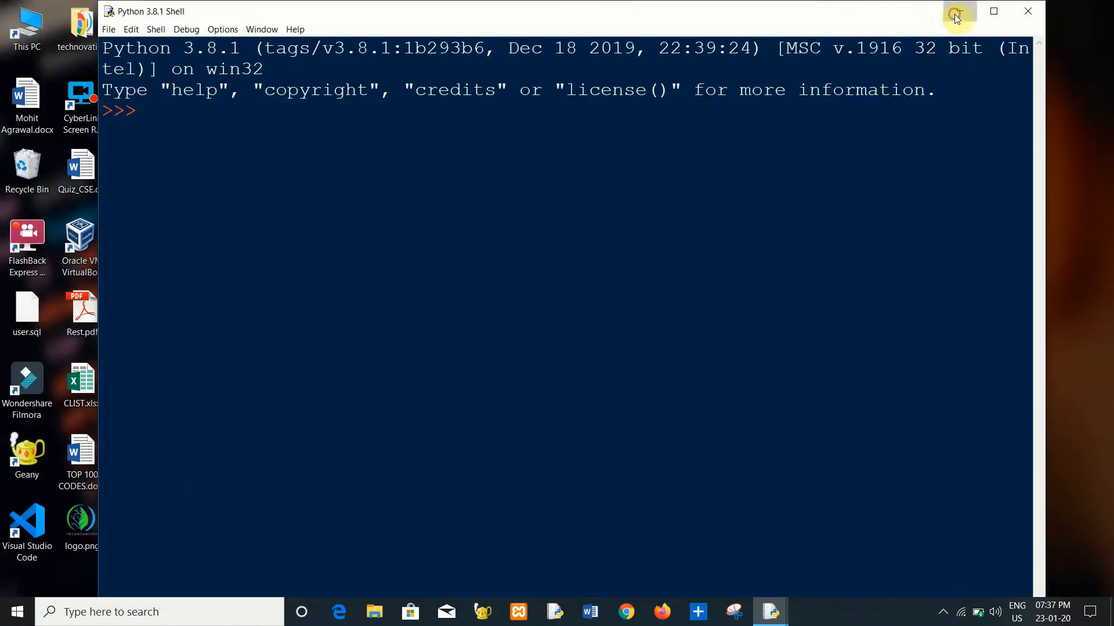
- Minimize the shell and view the desktop's sample.pdf in Adobe Reader
click(958, 11)
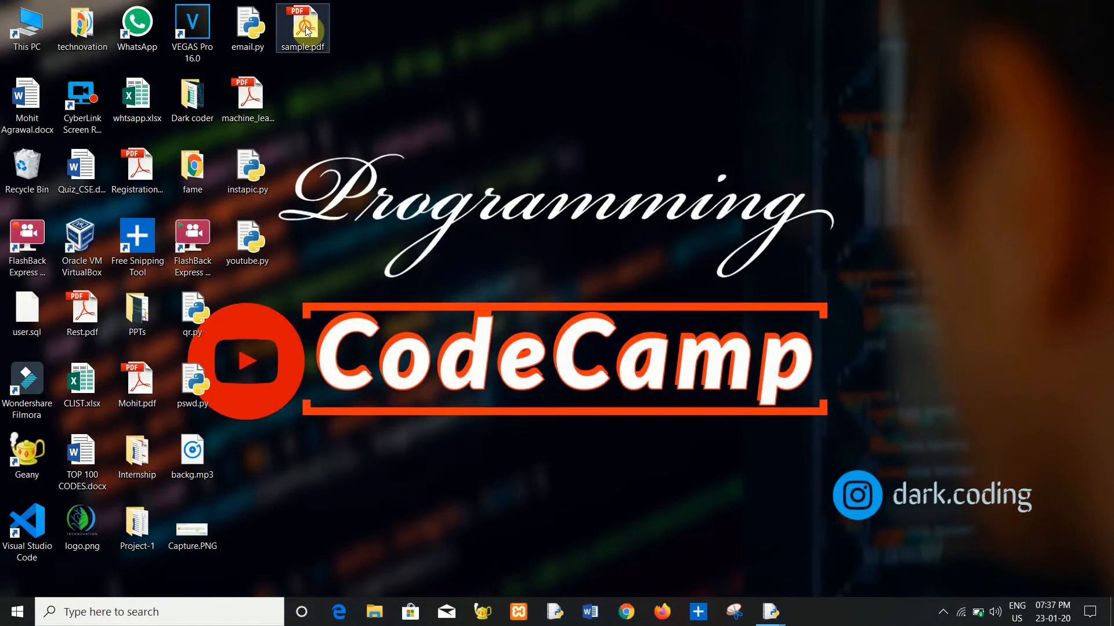
mouse_move(302, 28)
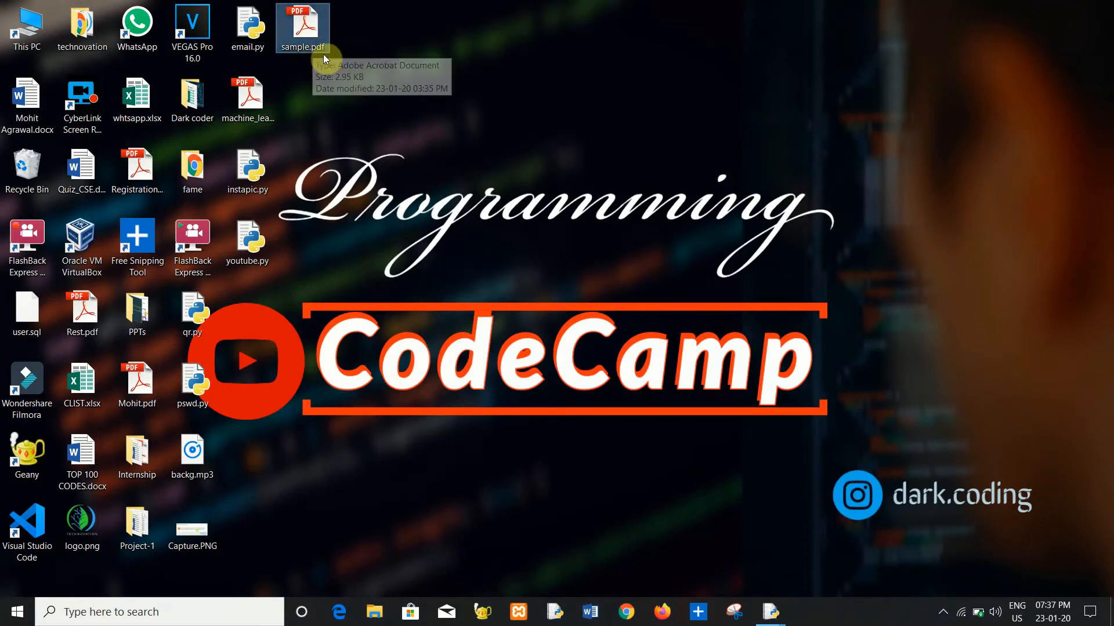
click(302, 28)
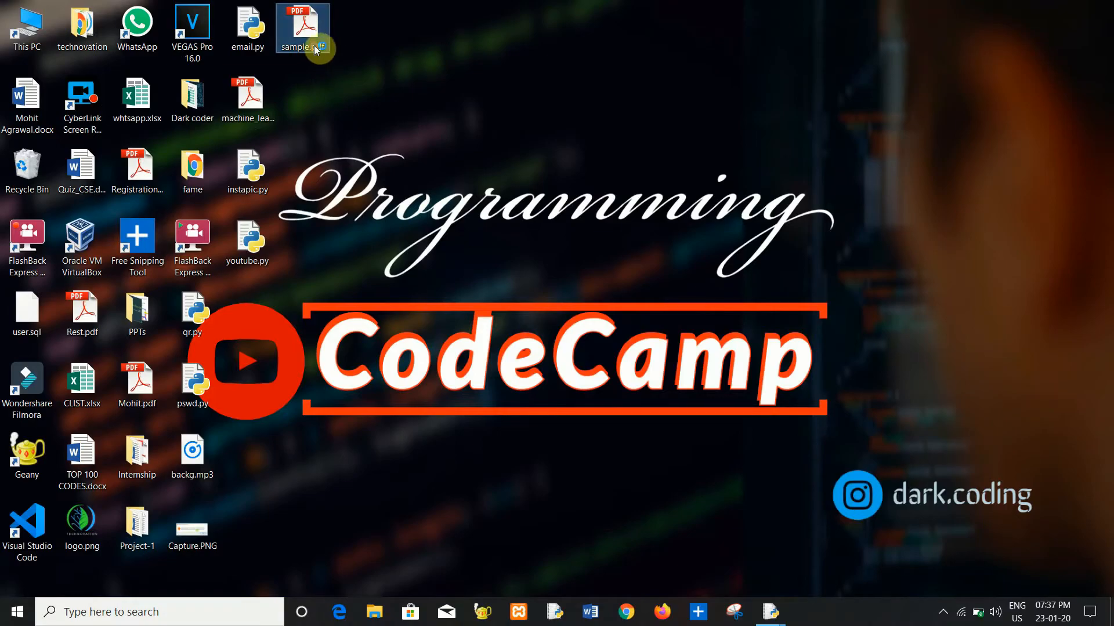
double_click(302, 23)
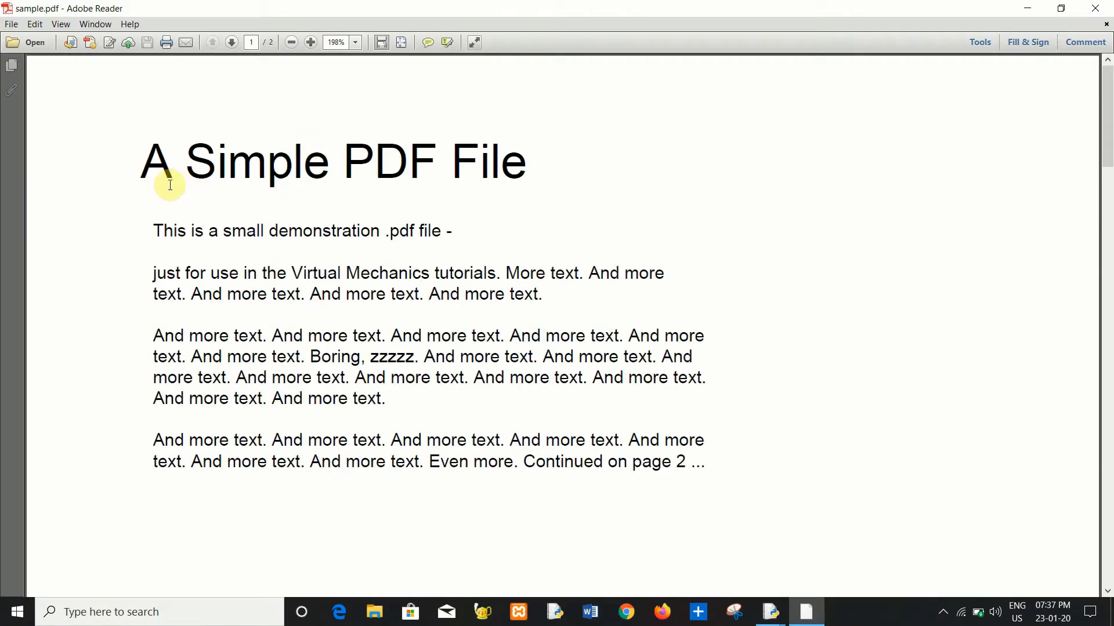
drag(175, 160, 589, 439)
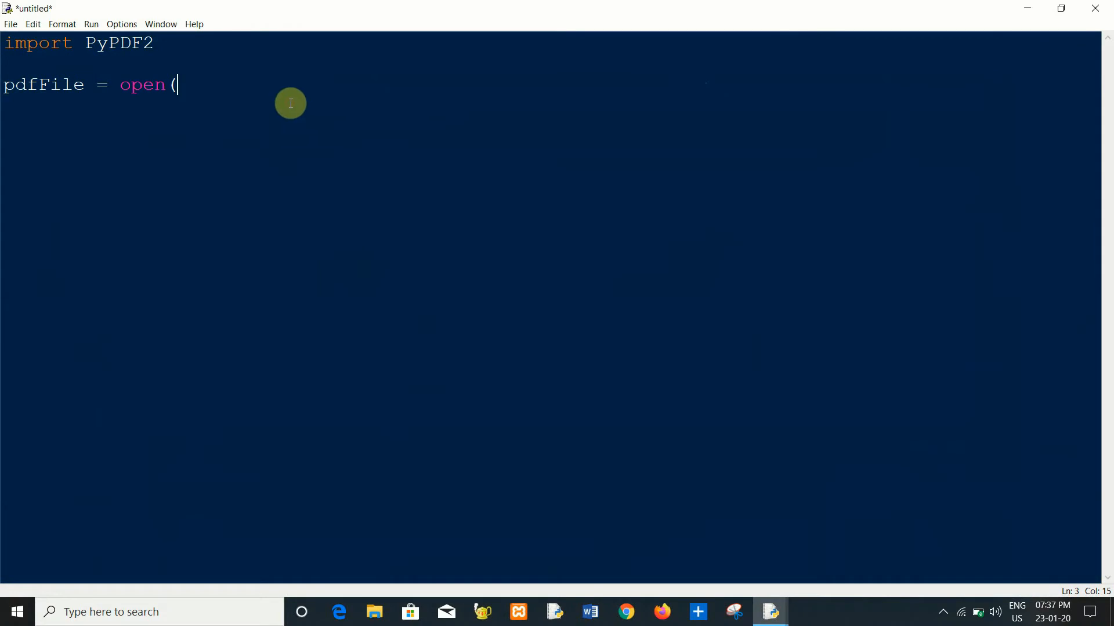
- Complete line 3 as pdfFile = open('sample.pdf', 'rb') and begin the next line
text(')
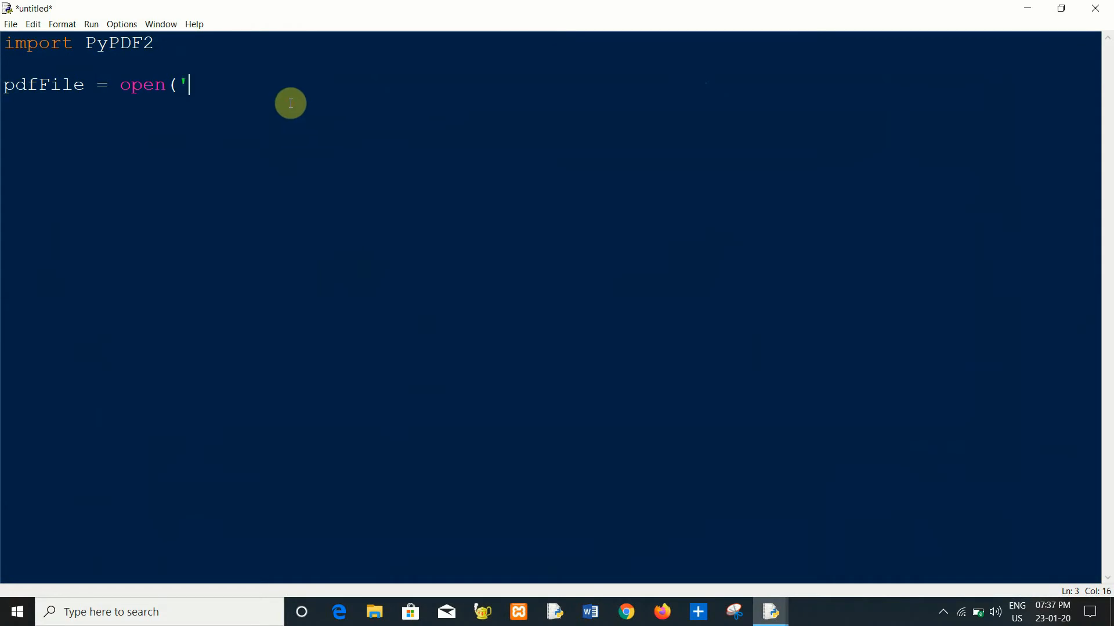
text(sample)
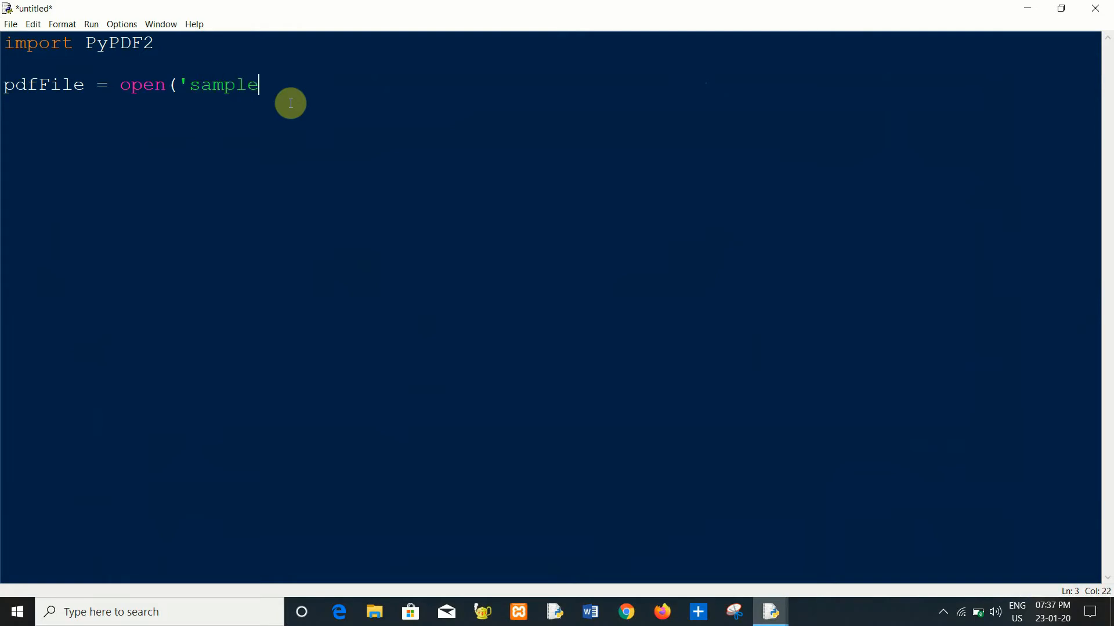
text(.pdf)
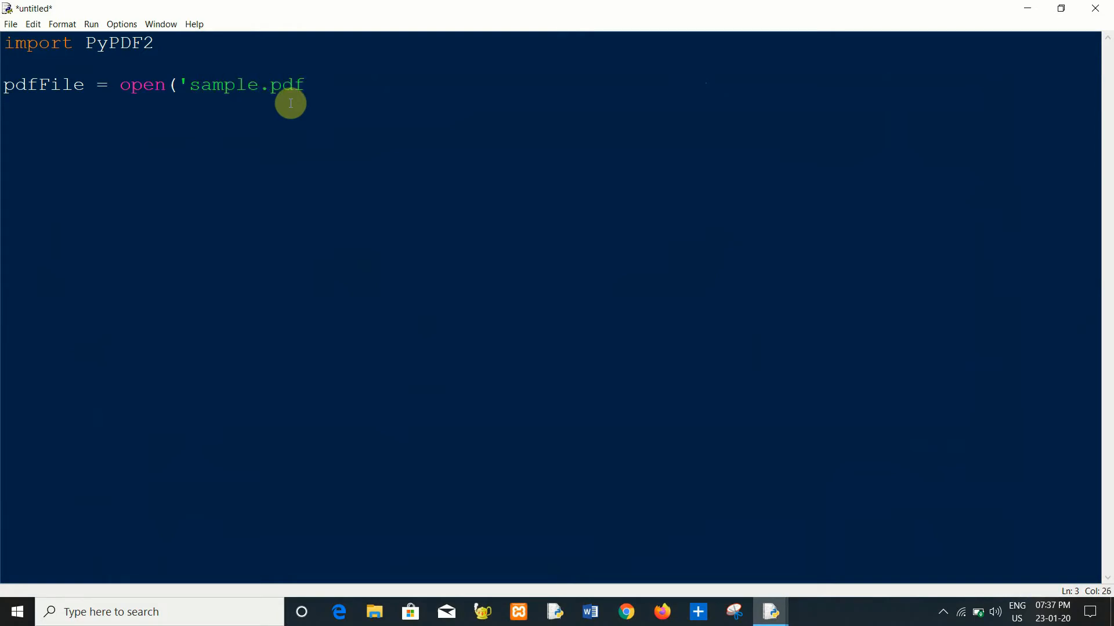
text(',)
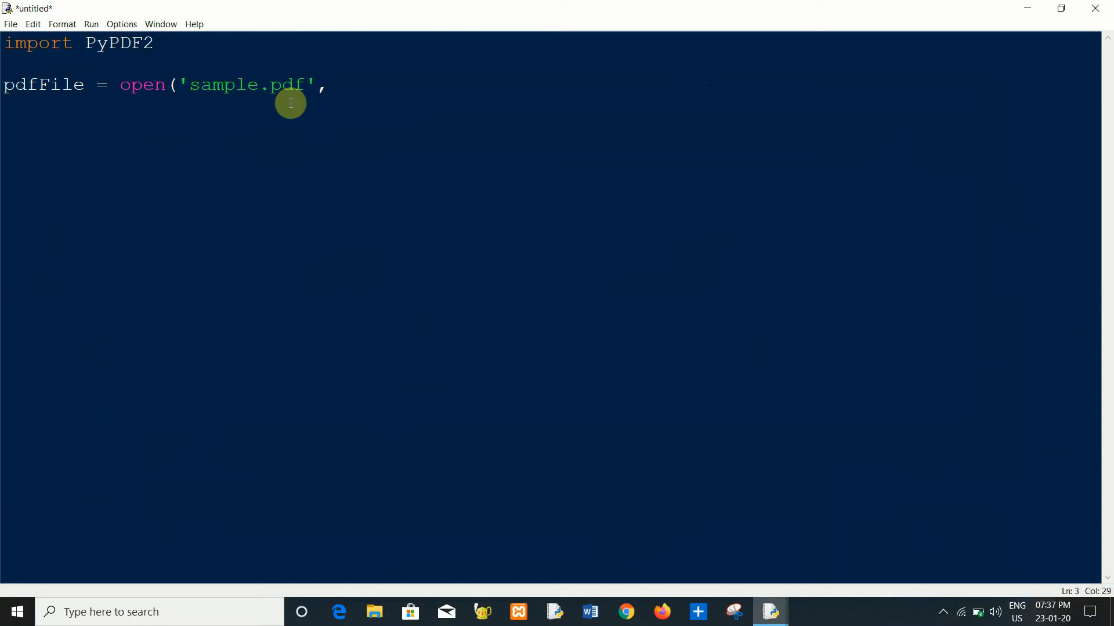
text(')
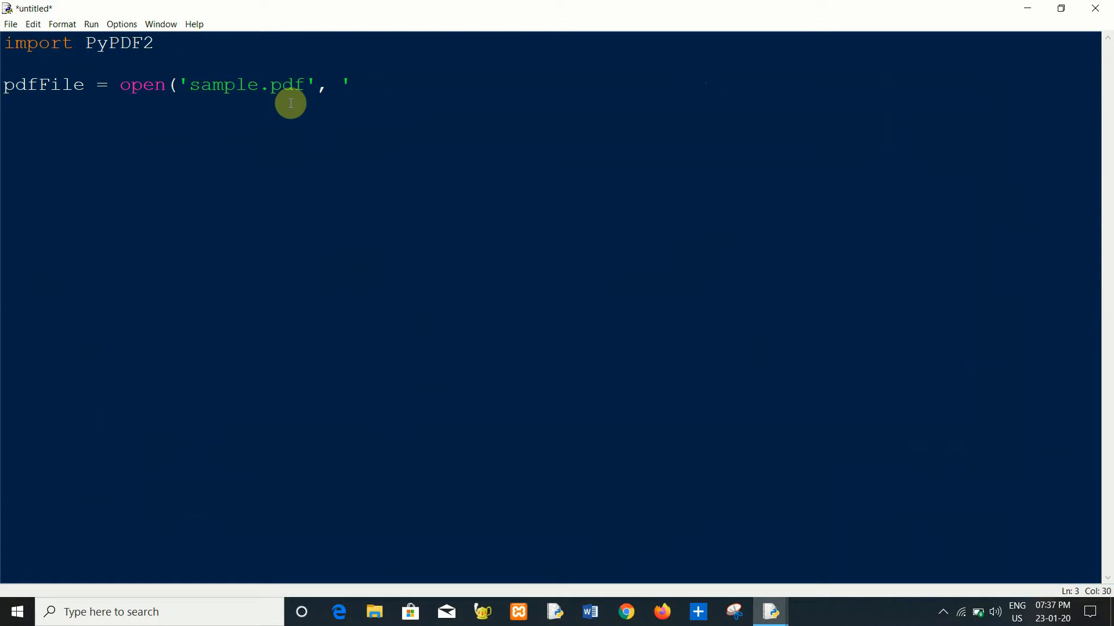
text(rb'))
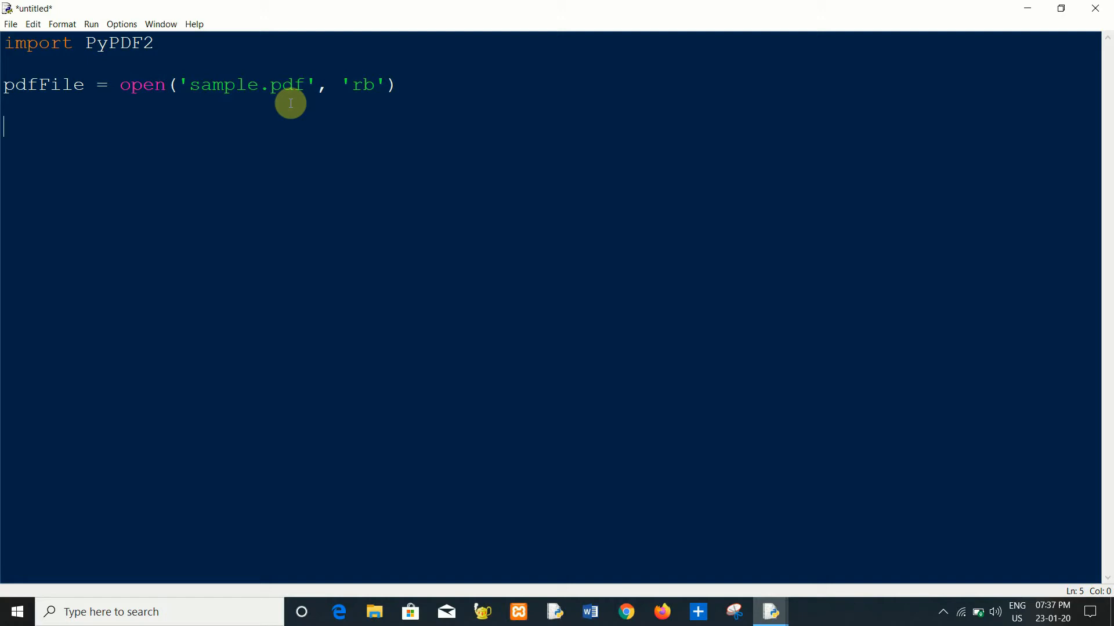
text(pd)
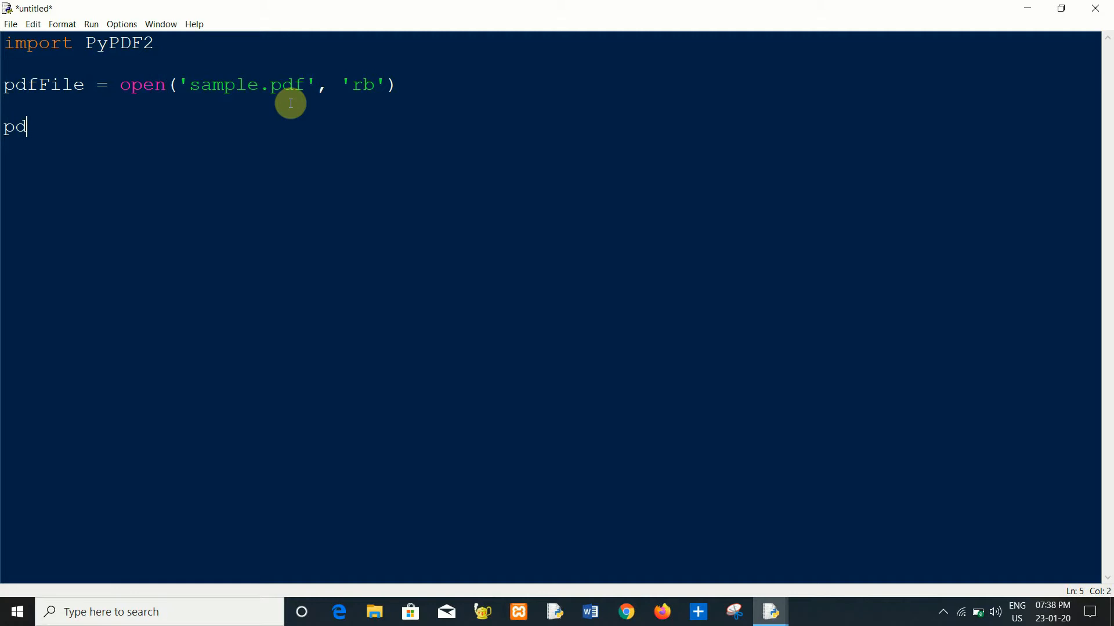
- Write the line pdfReader = PyPDF2.PdfFileReader(pdfFile)
text(fRea)
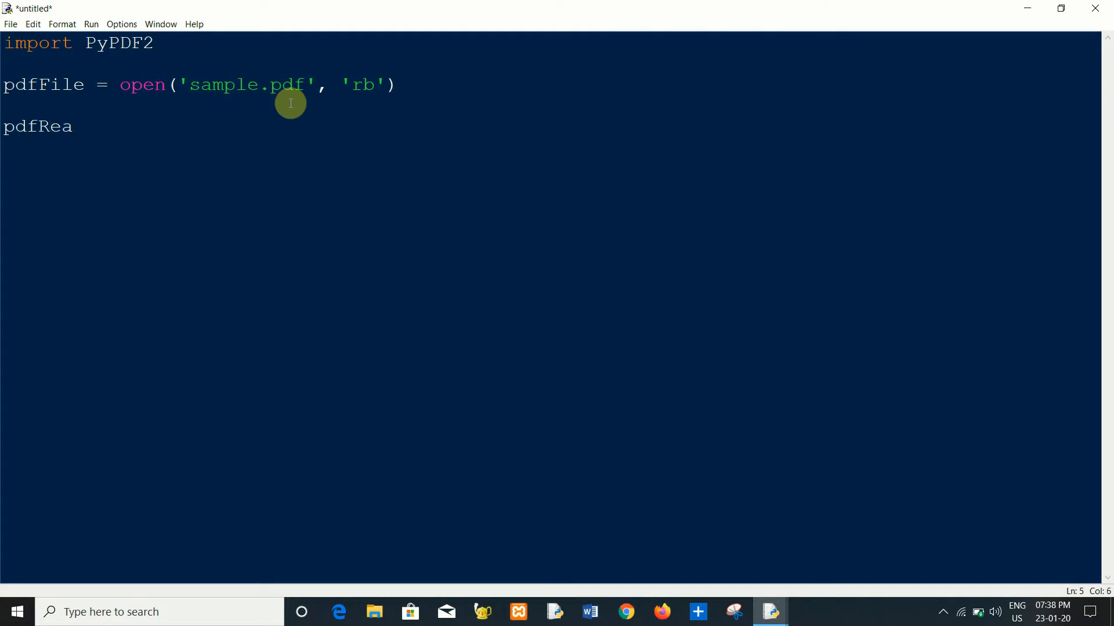
text(der =)
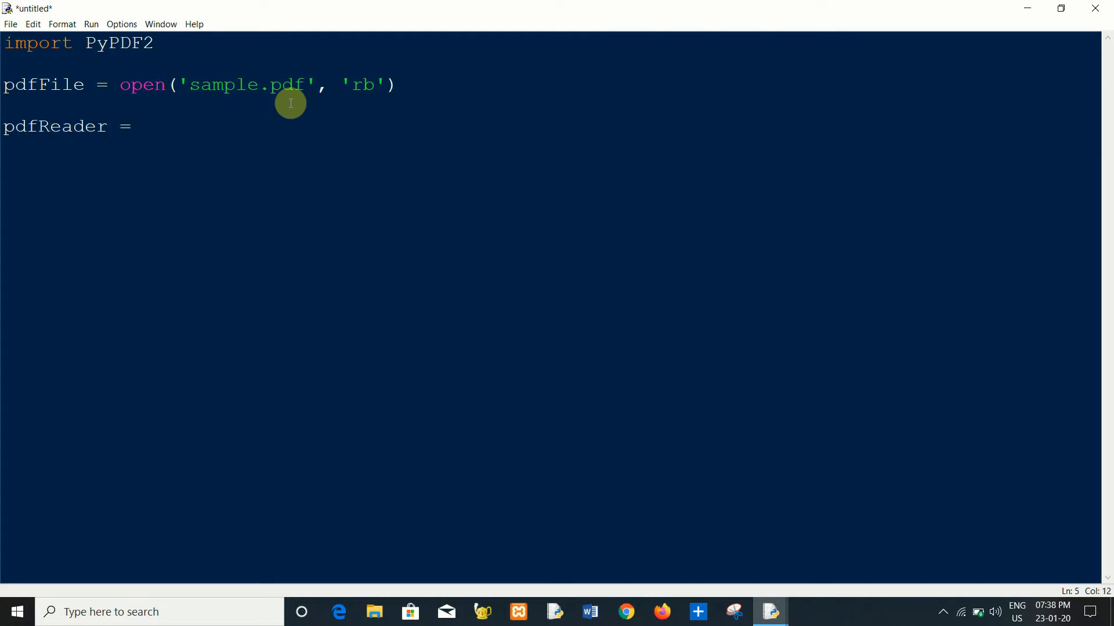
text(Py)
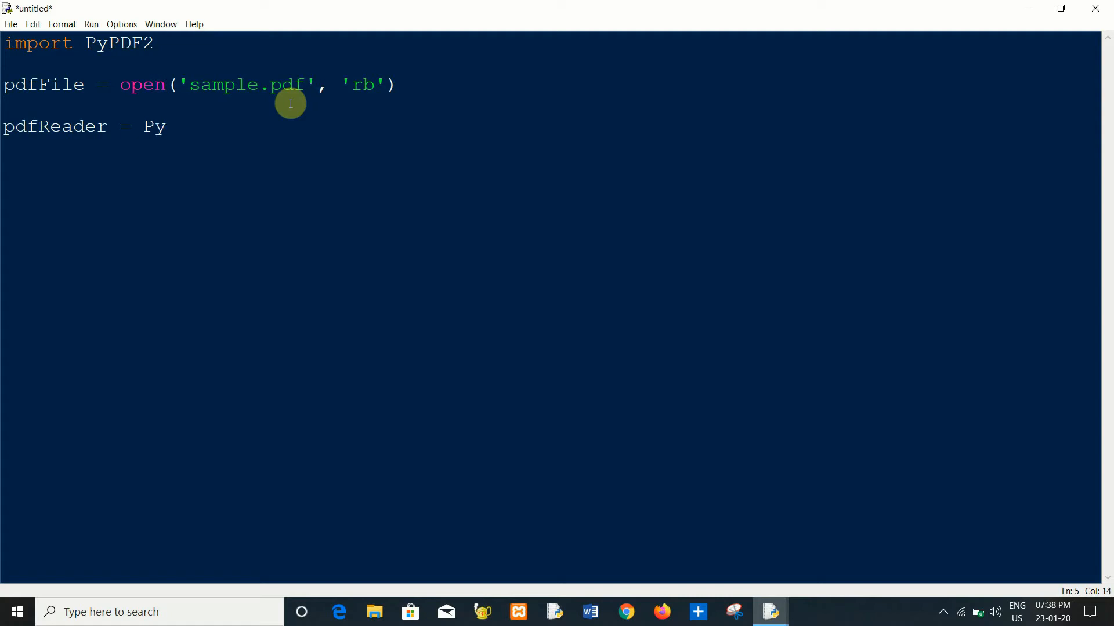
text(P)
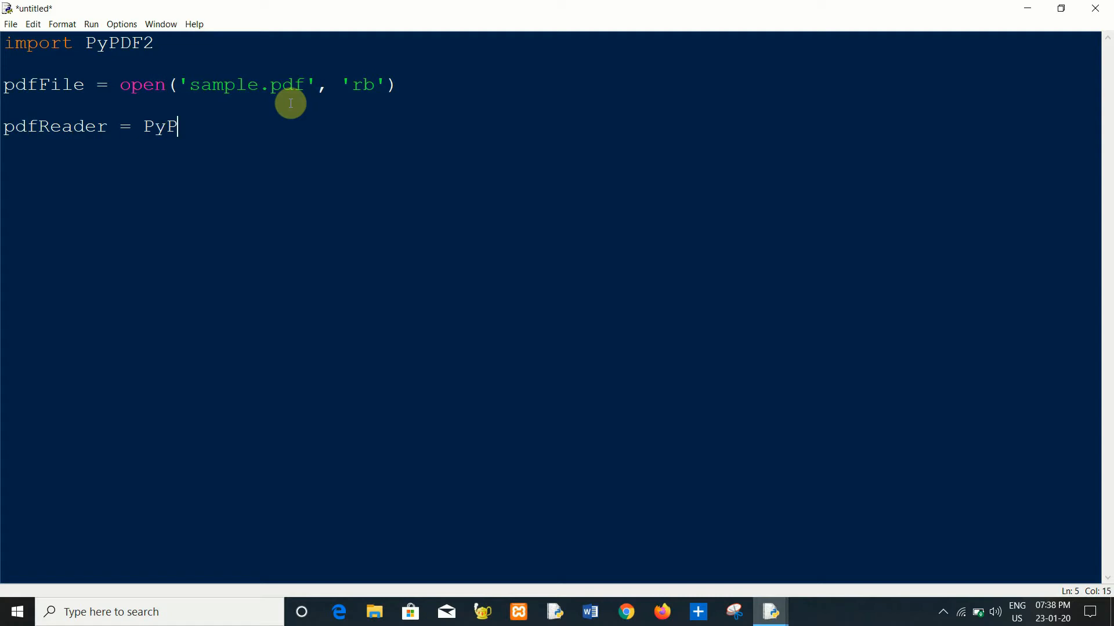
text(DF@)
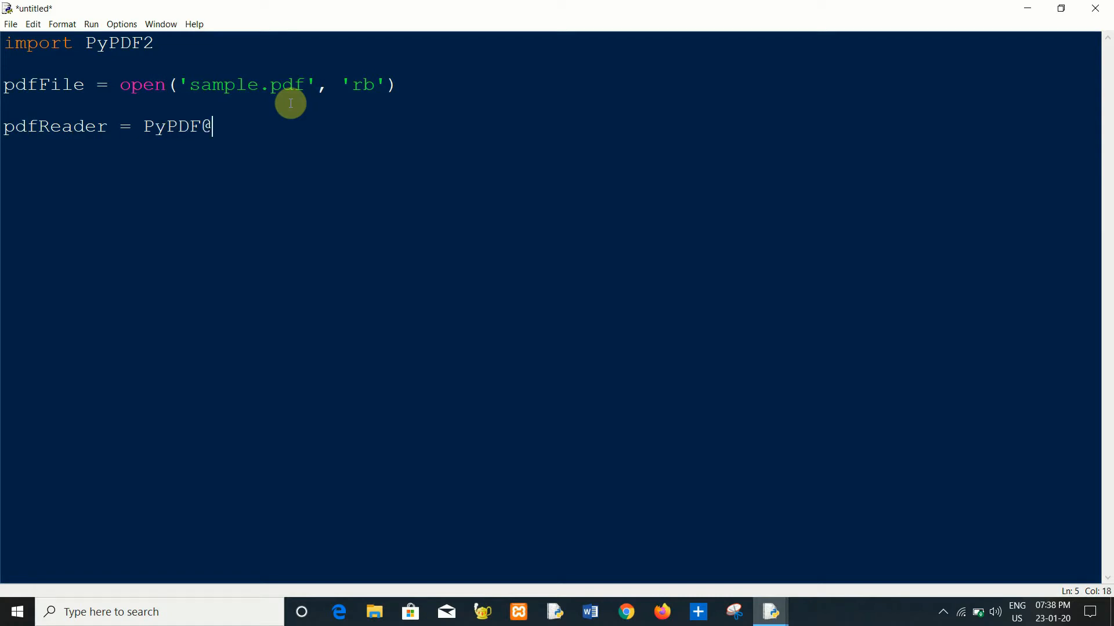
text(.)
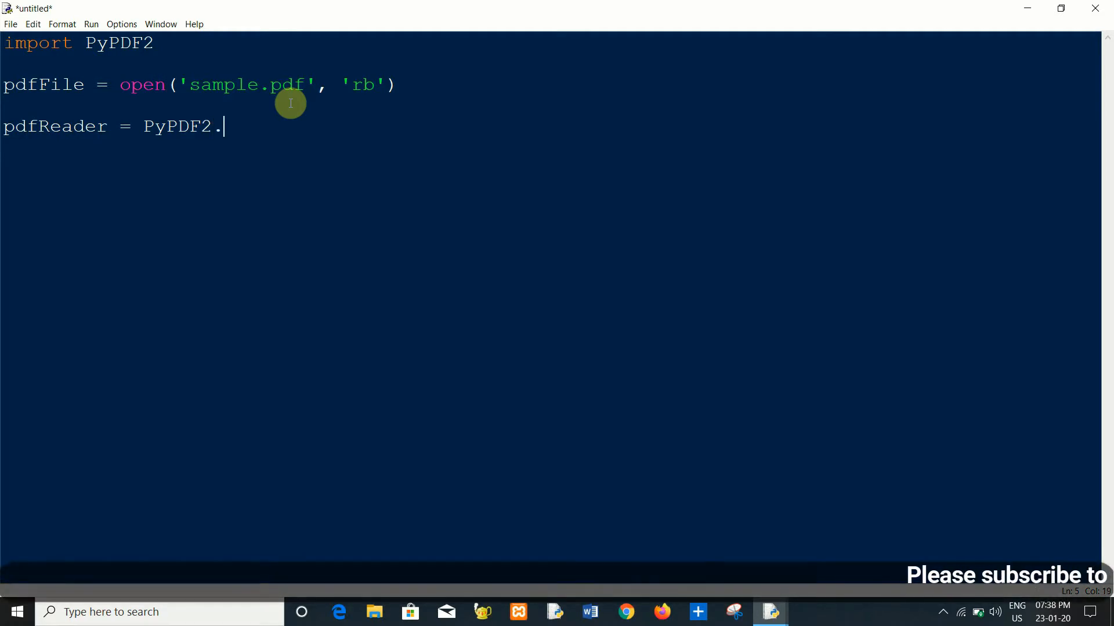
text(P)
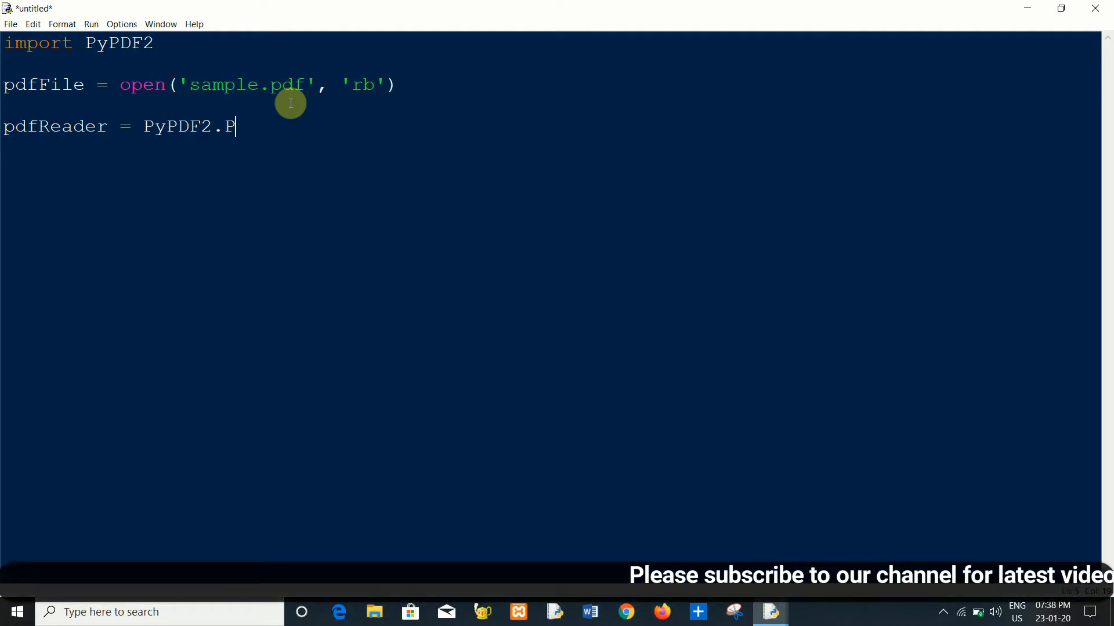
text(df)
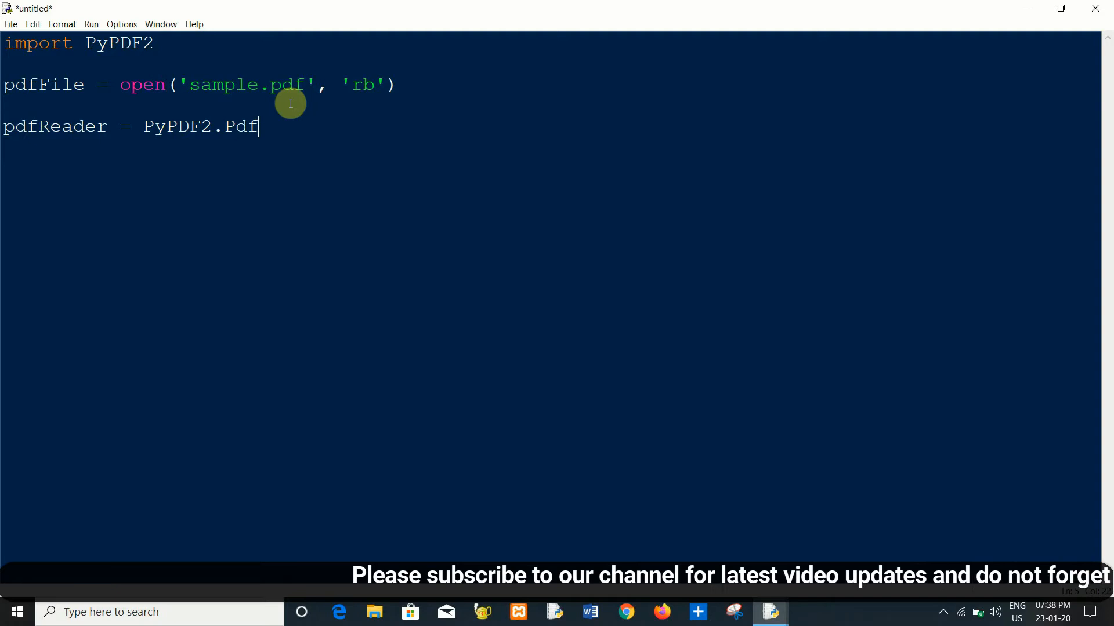
text(File)
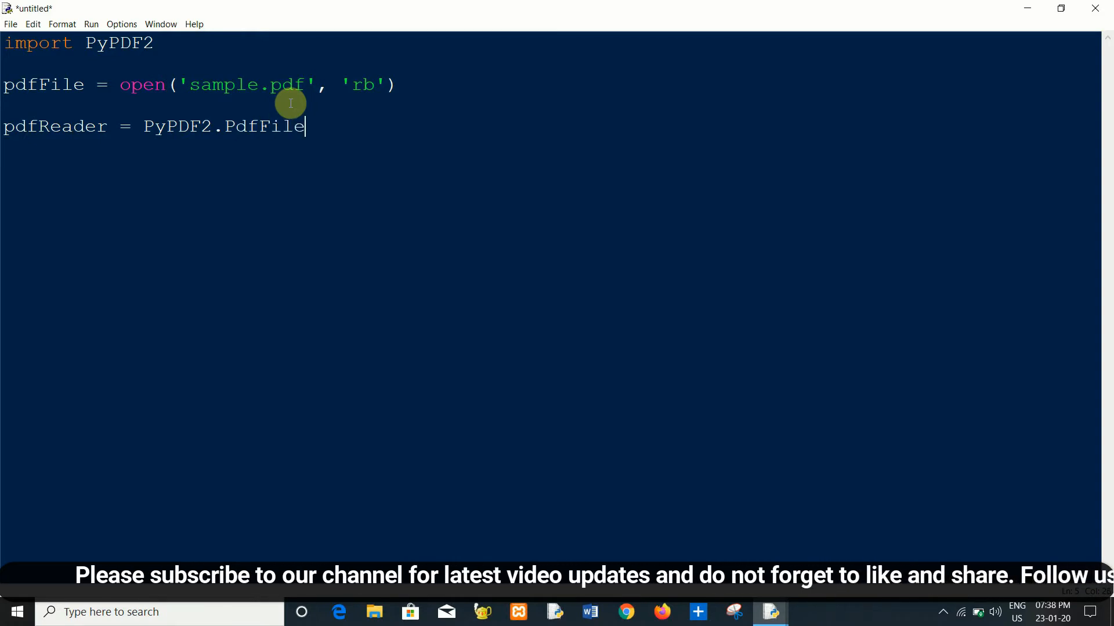
text(Reader)
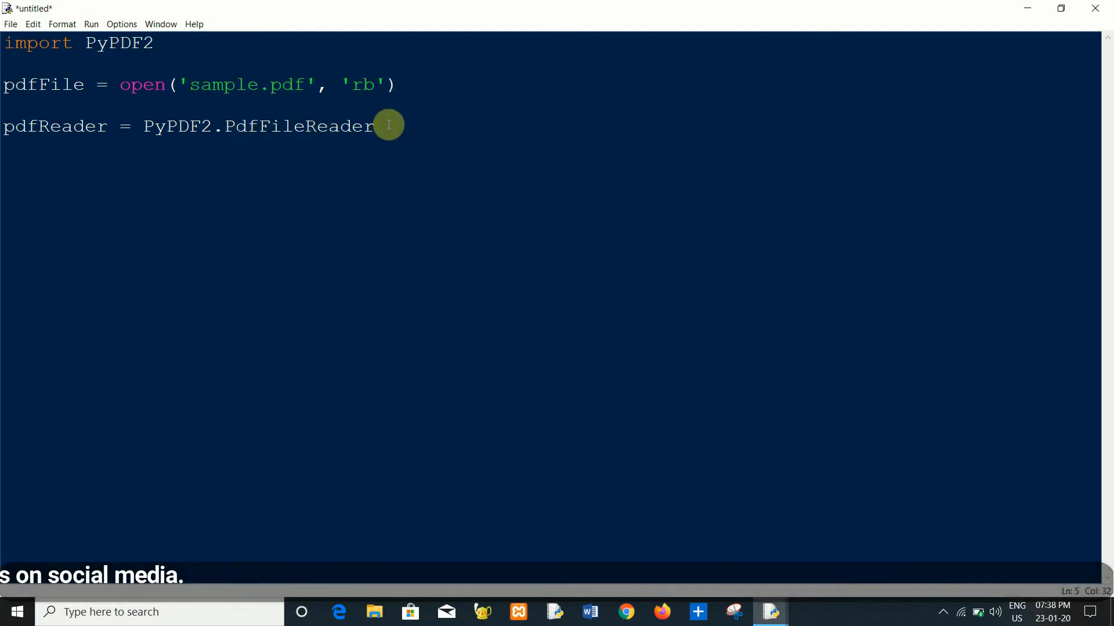
text(()
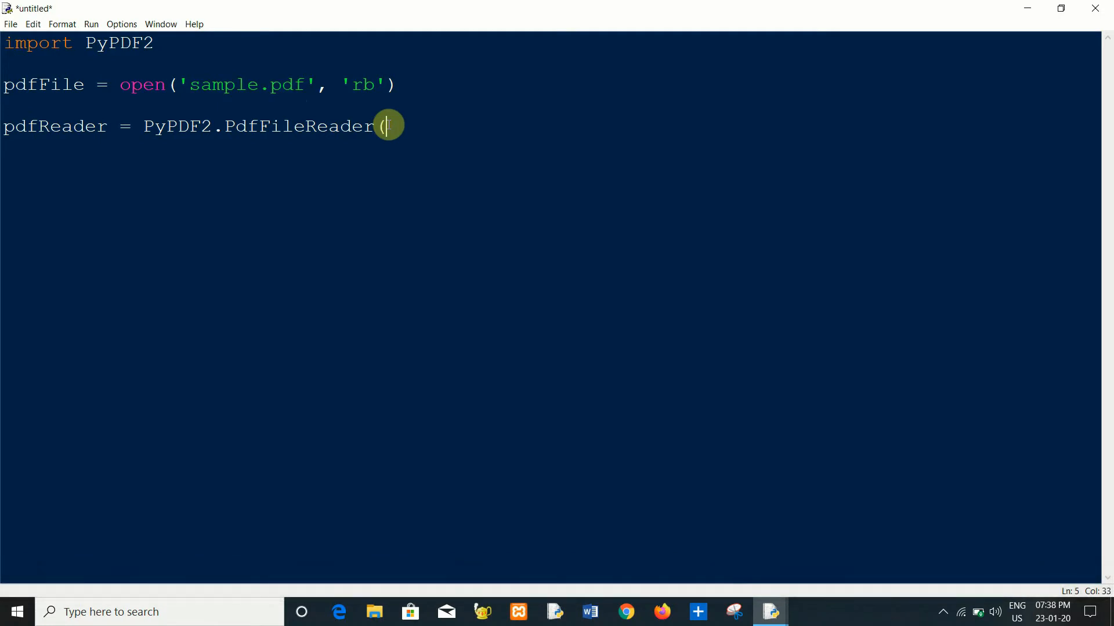
text(p)
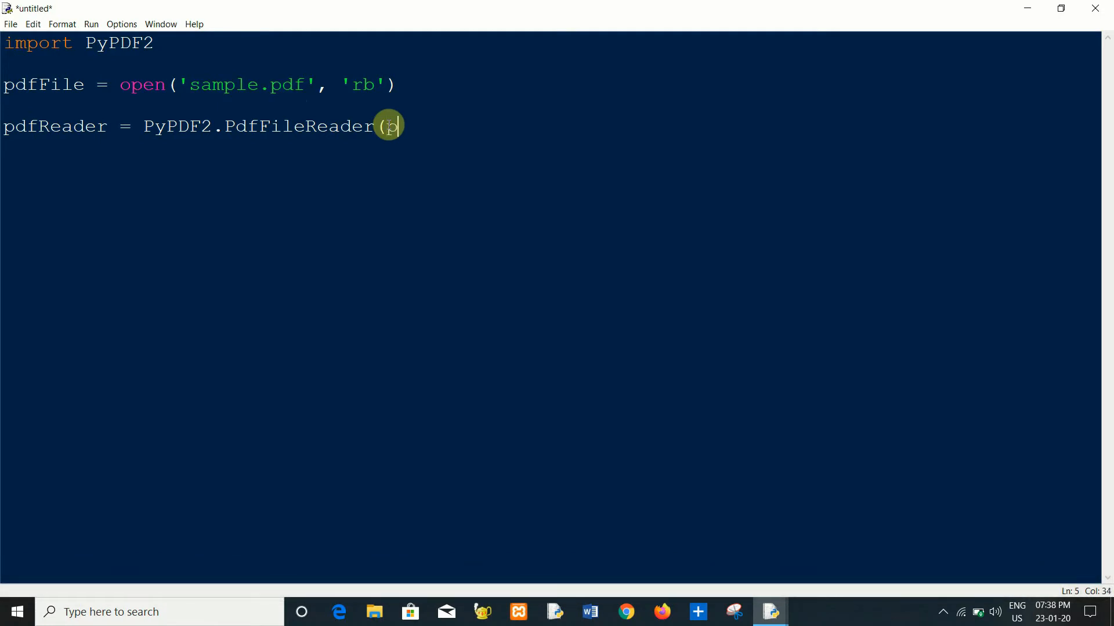
text(df)
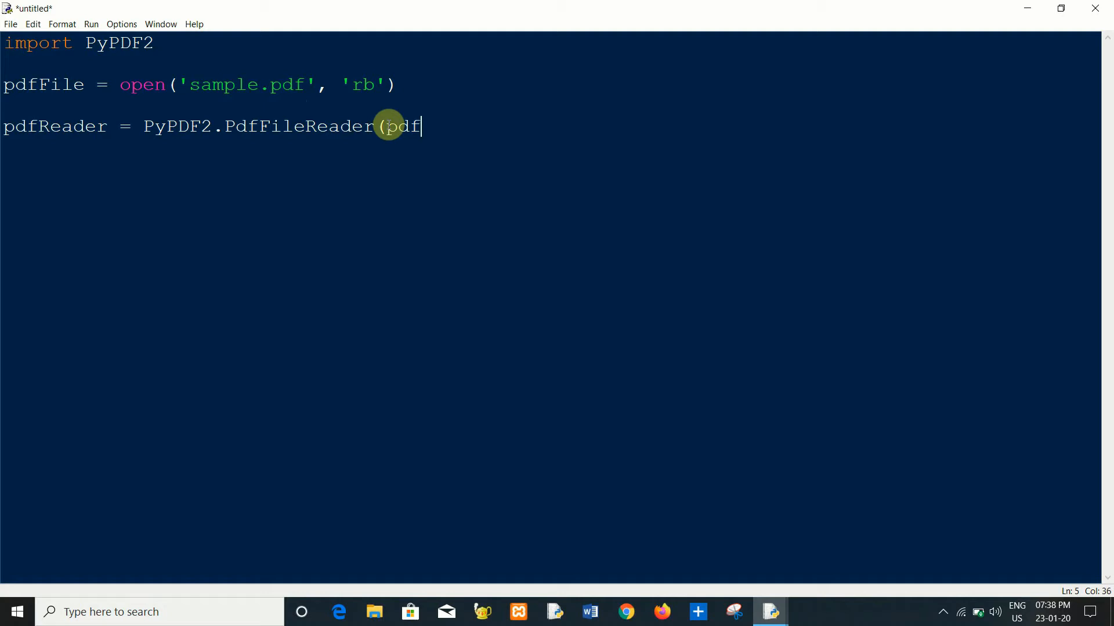
text(File)
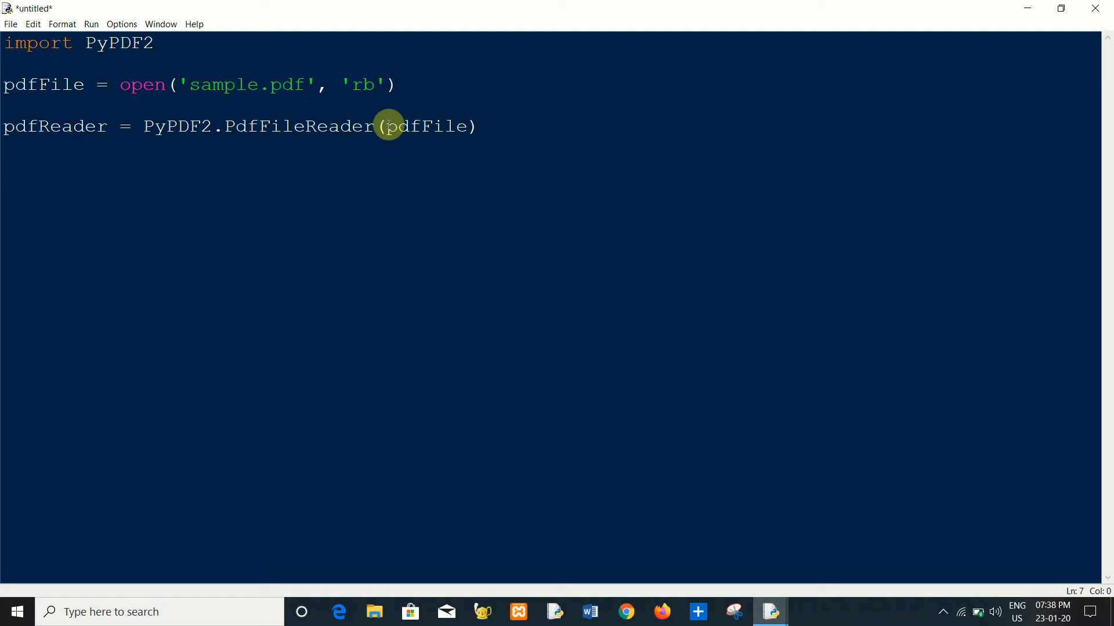
- Write print(pdfReader.numpages) and start a new line below it
text(pr)
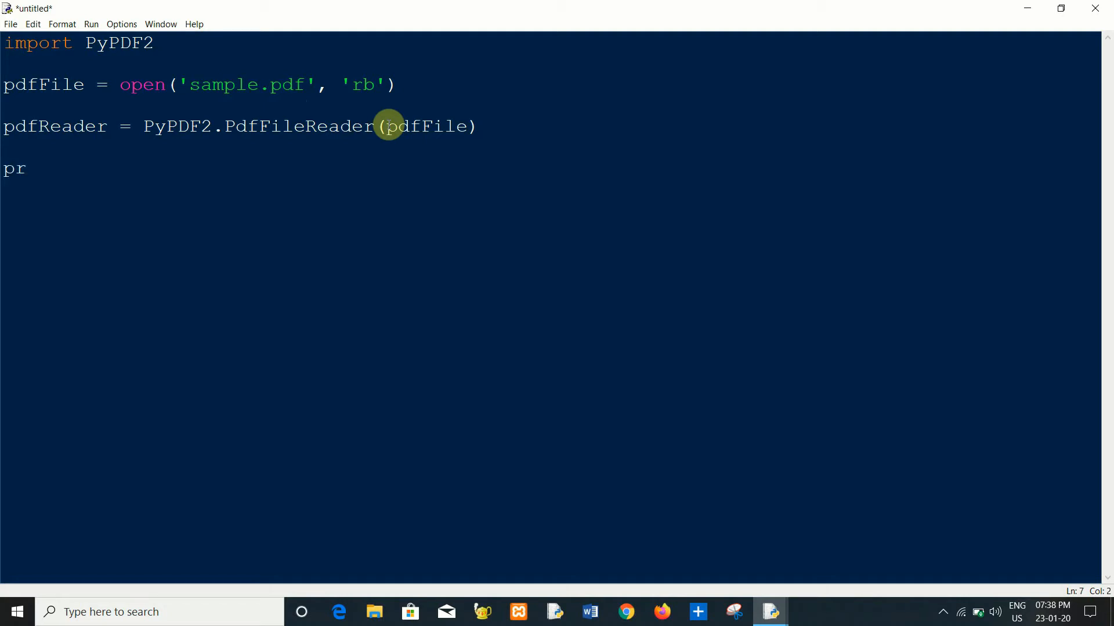
text(int()
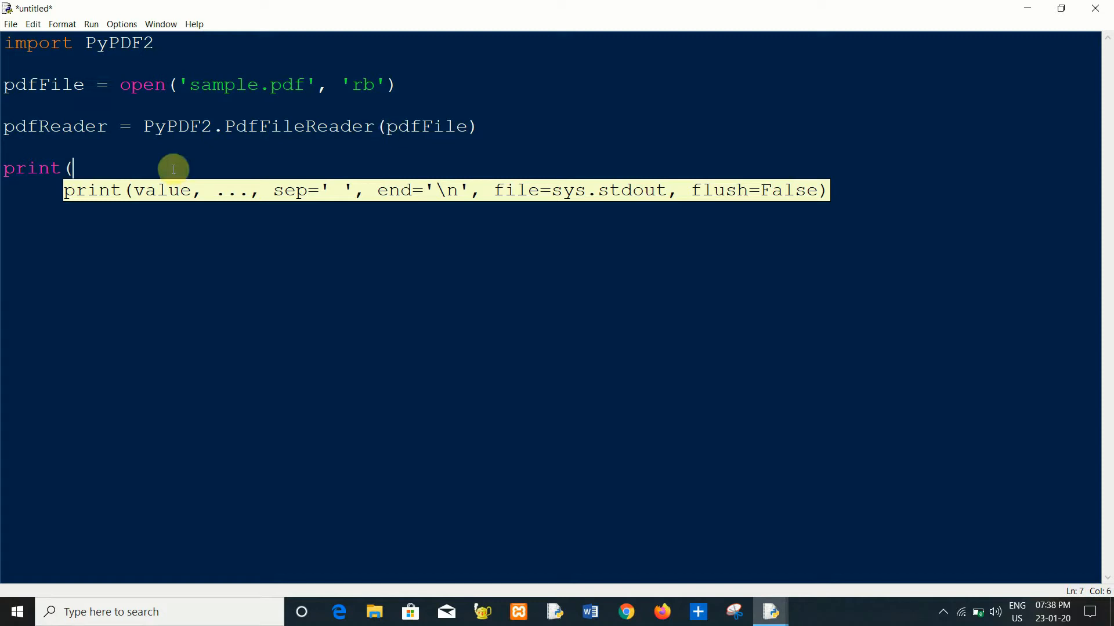
text(p)
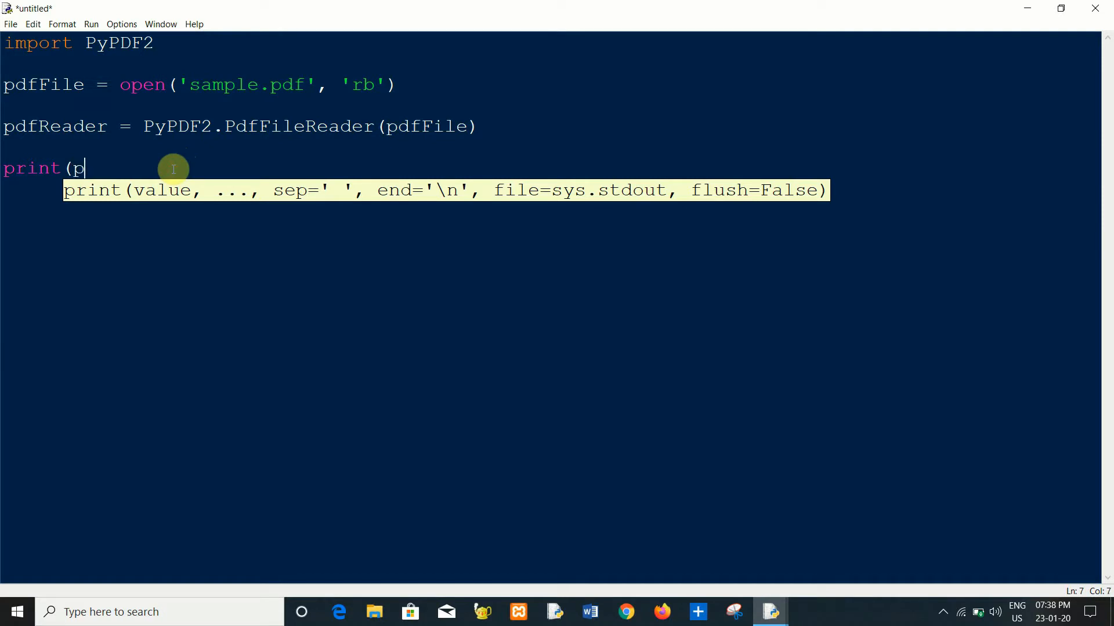
text(dfT)
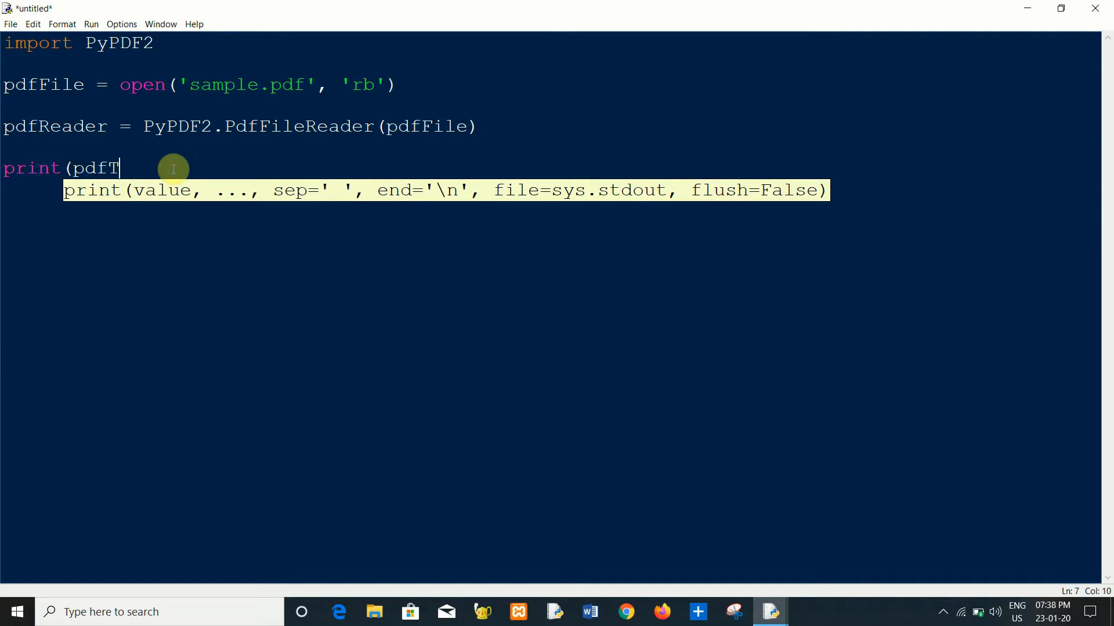
text(ea)
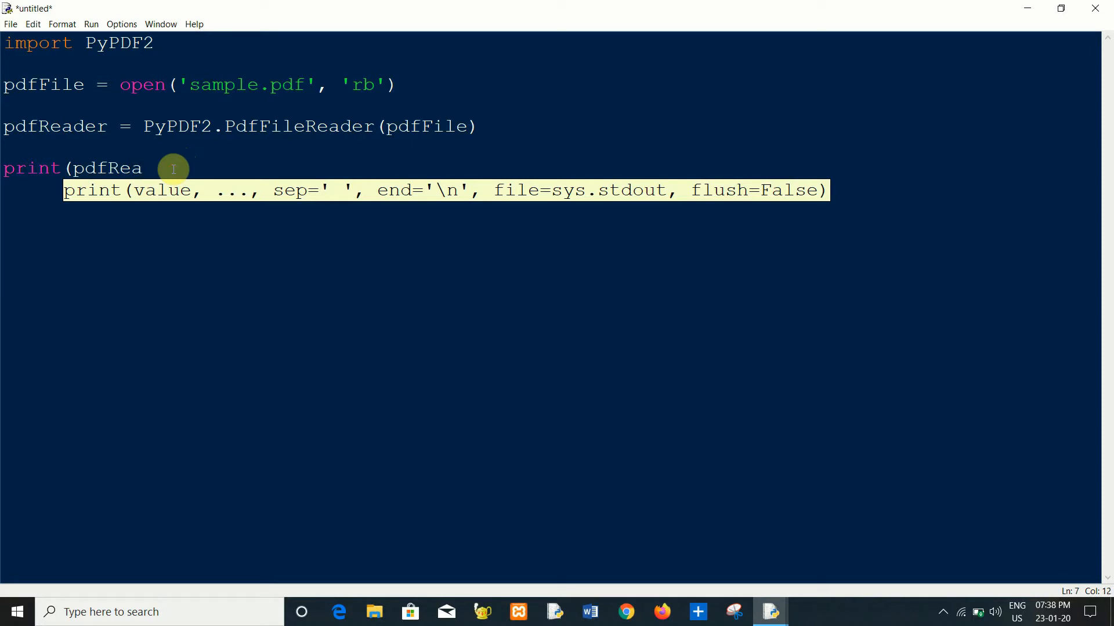
text(der.)
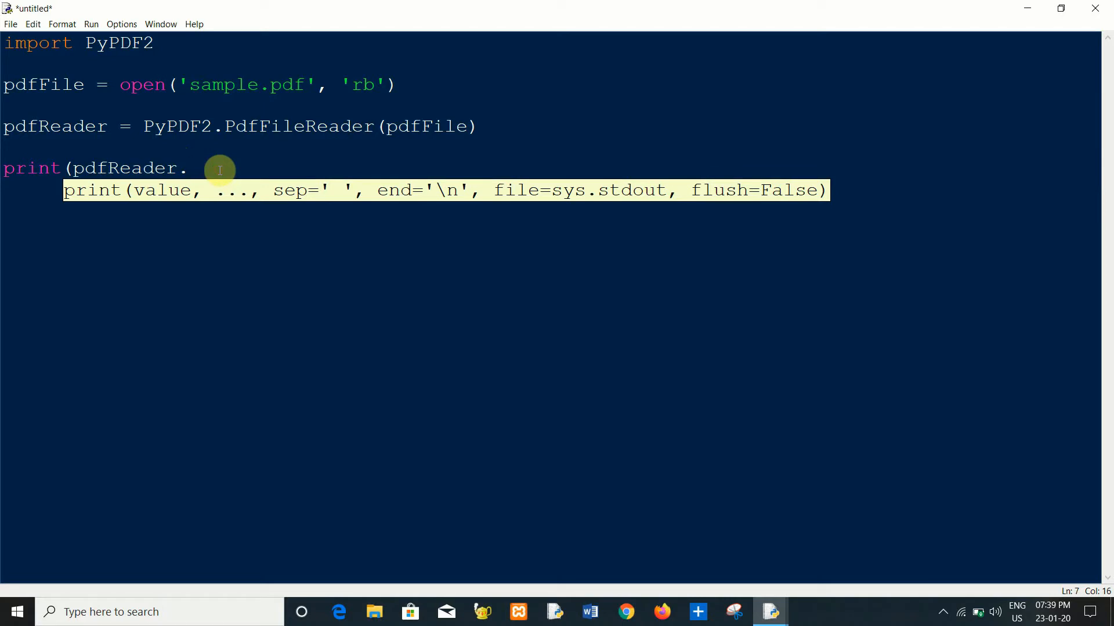
text(numpa)
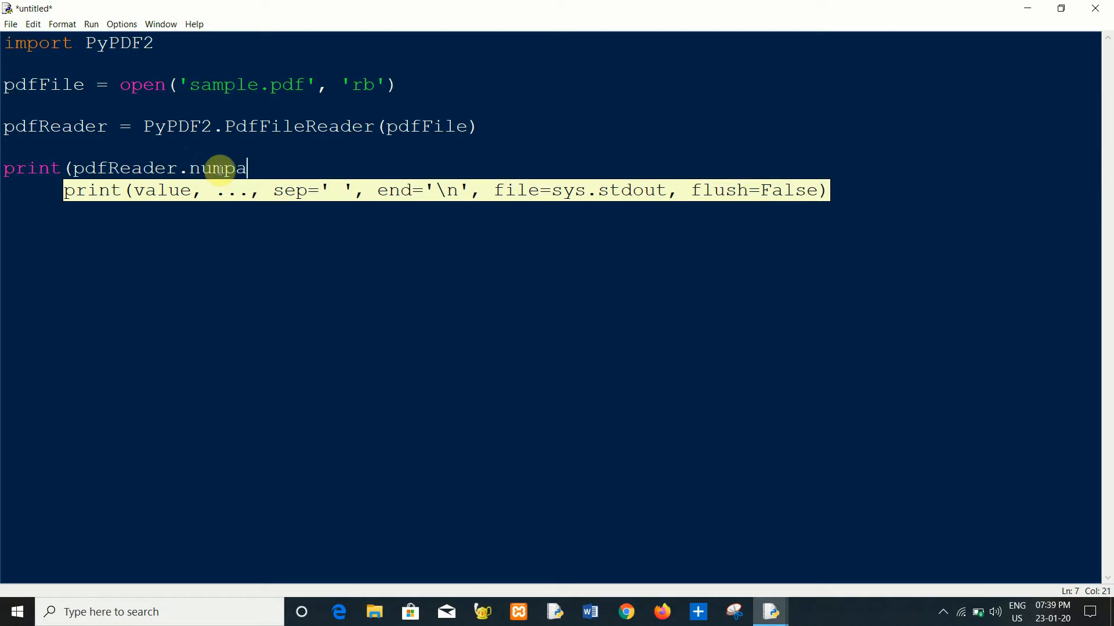
text(ges))
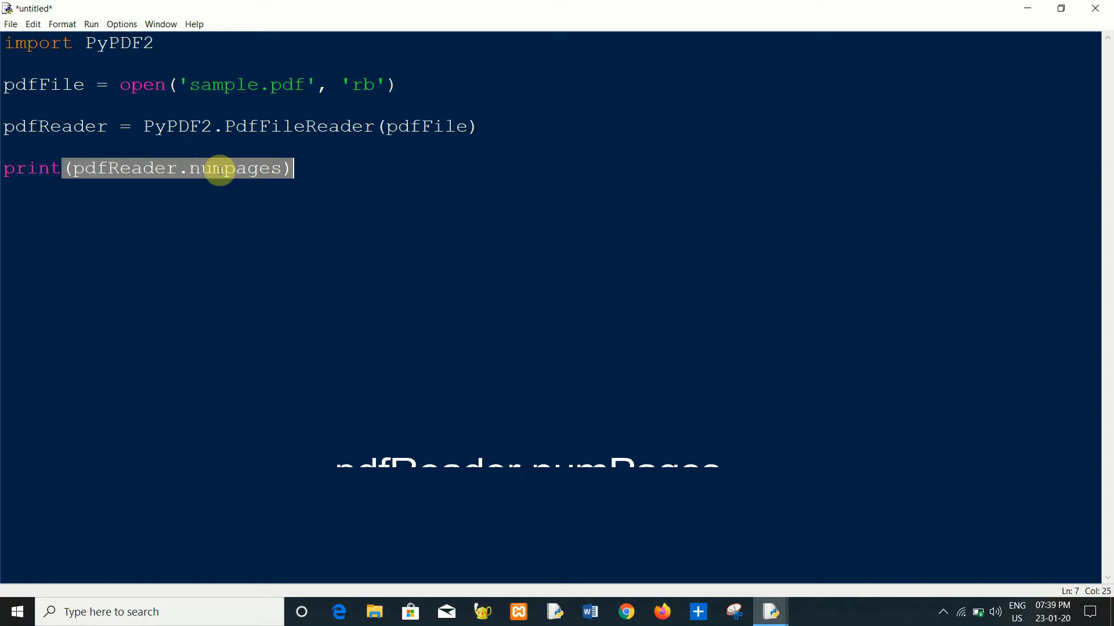
click(291, 169)
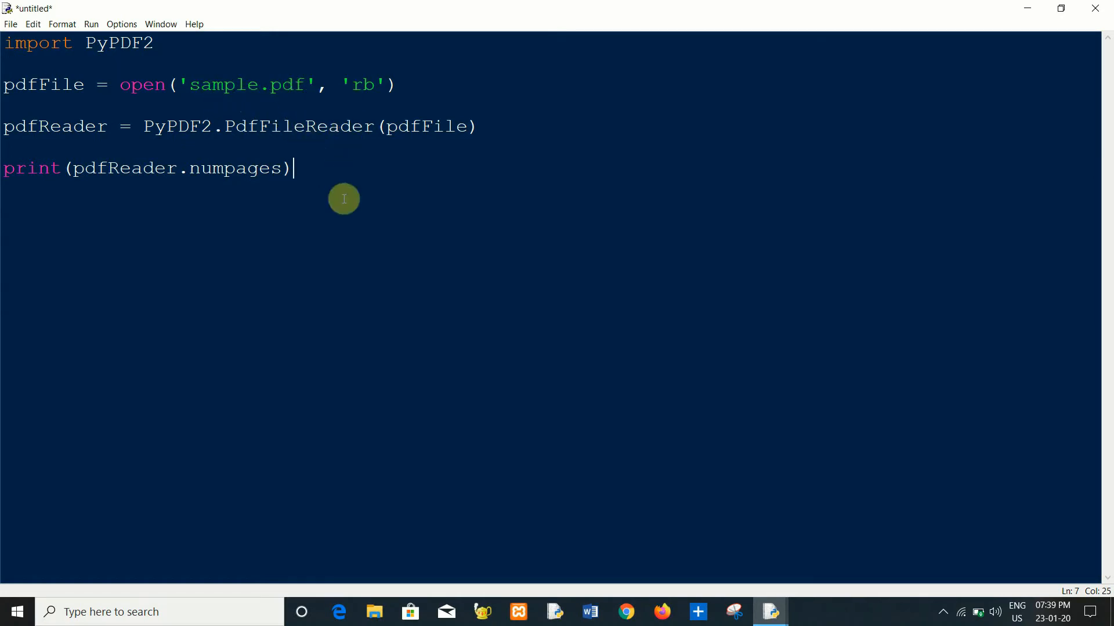
key(enter)
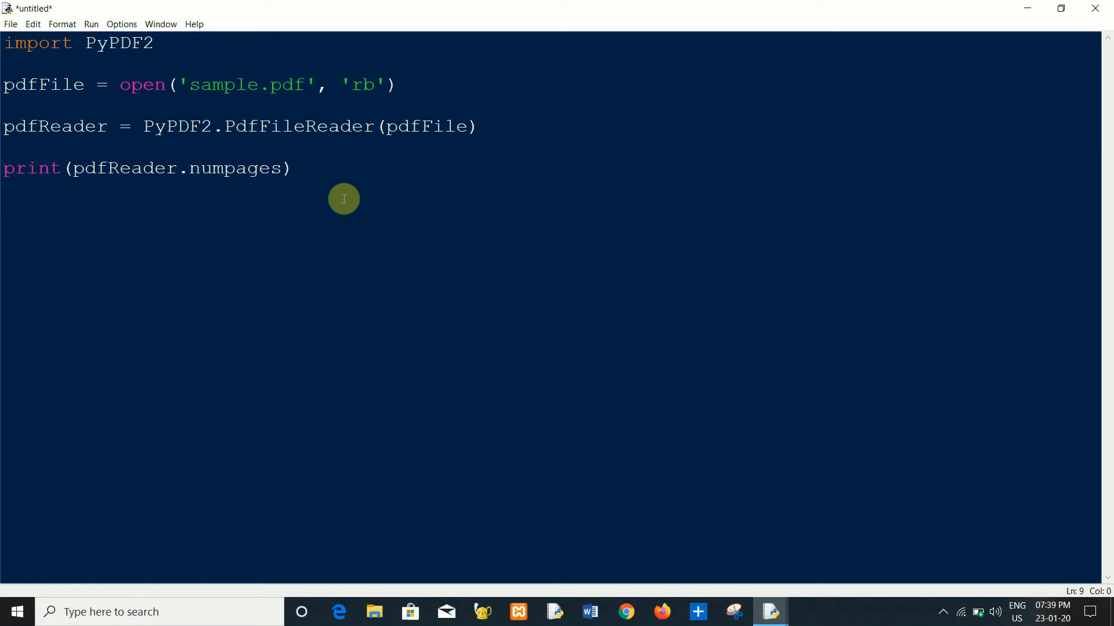
mouse_move(186, 170)
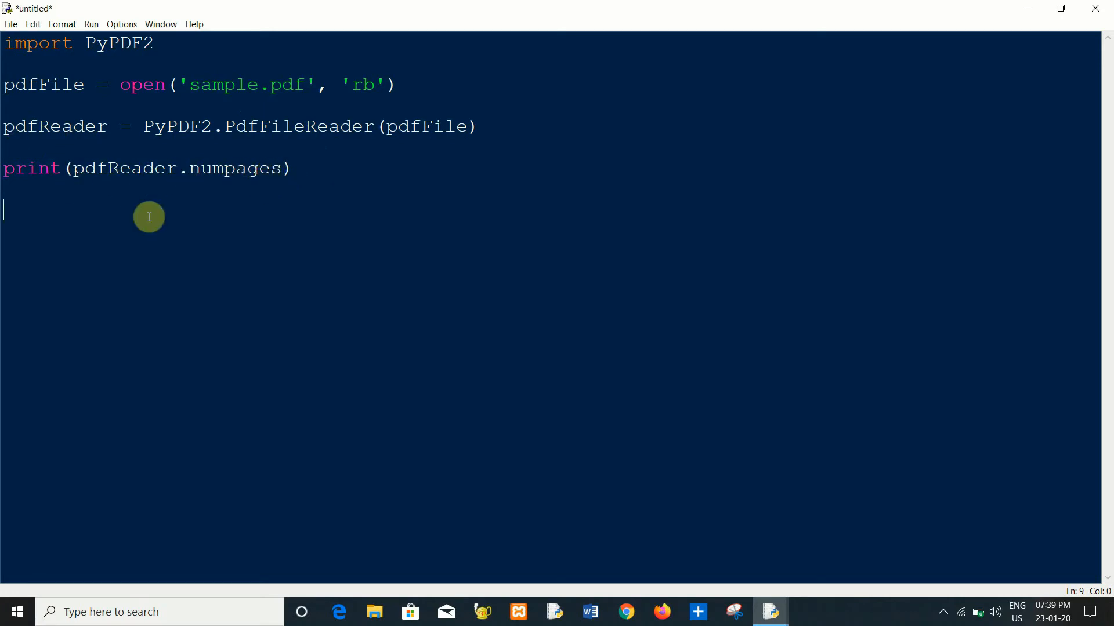
mouse_move(137, 217)
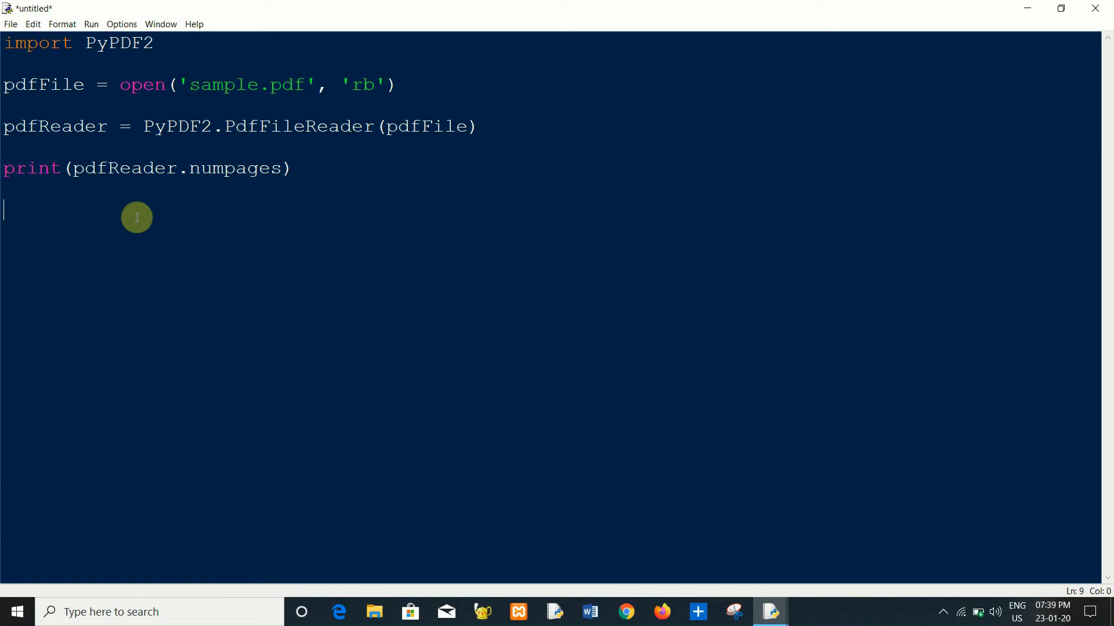
- Write the line pageObj = pdfReader.getpage(0)
text(pa)
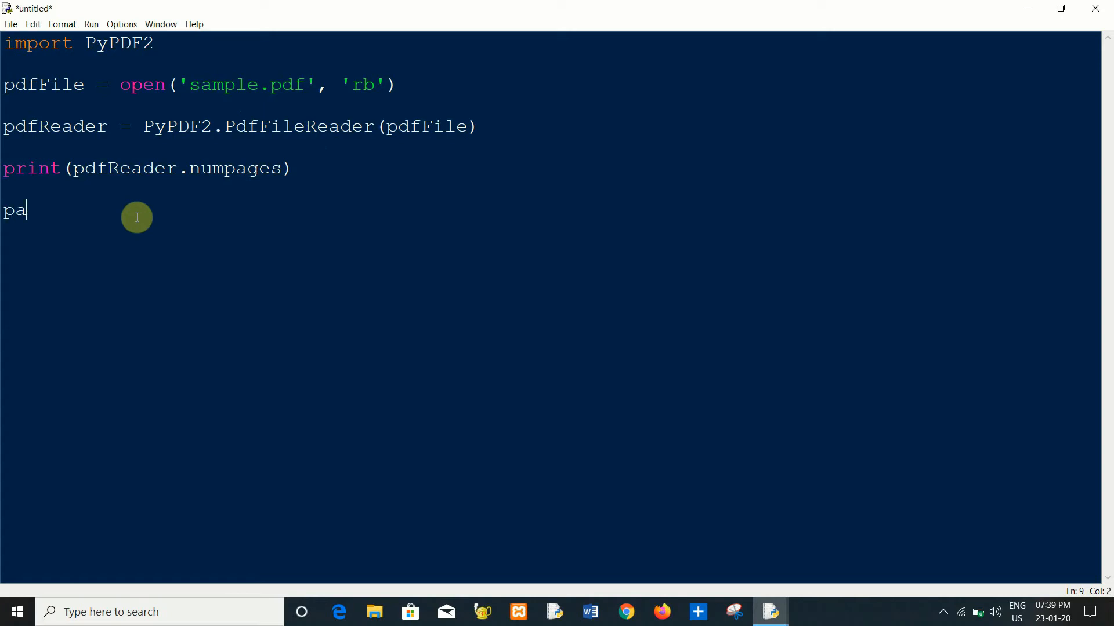
text(geObj =)
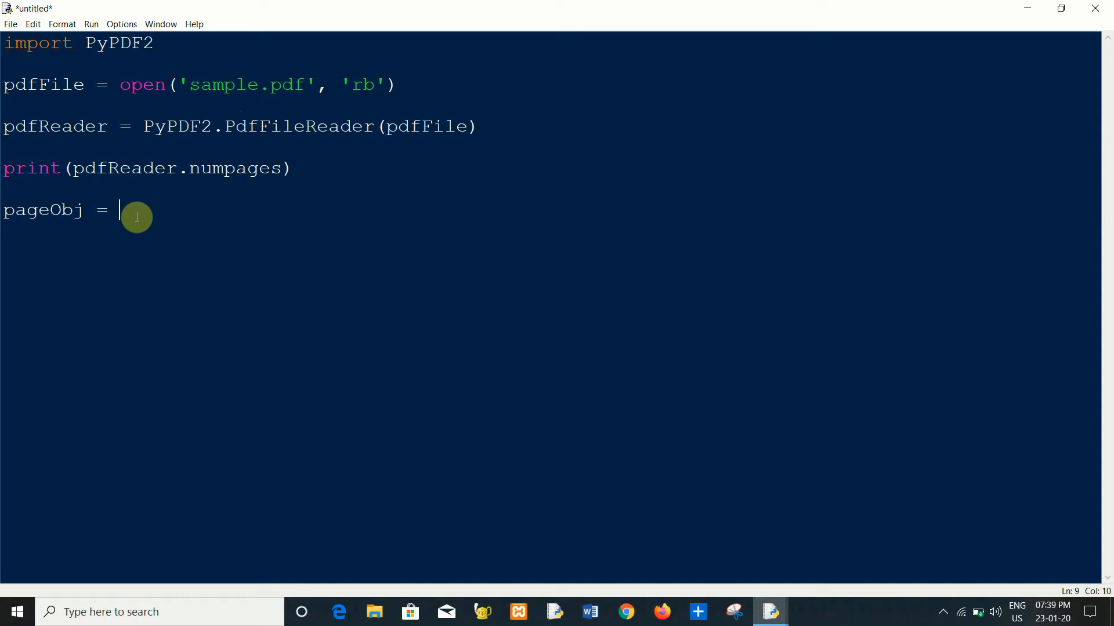
text(pdfR)
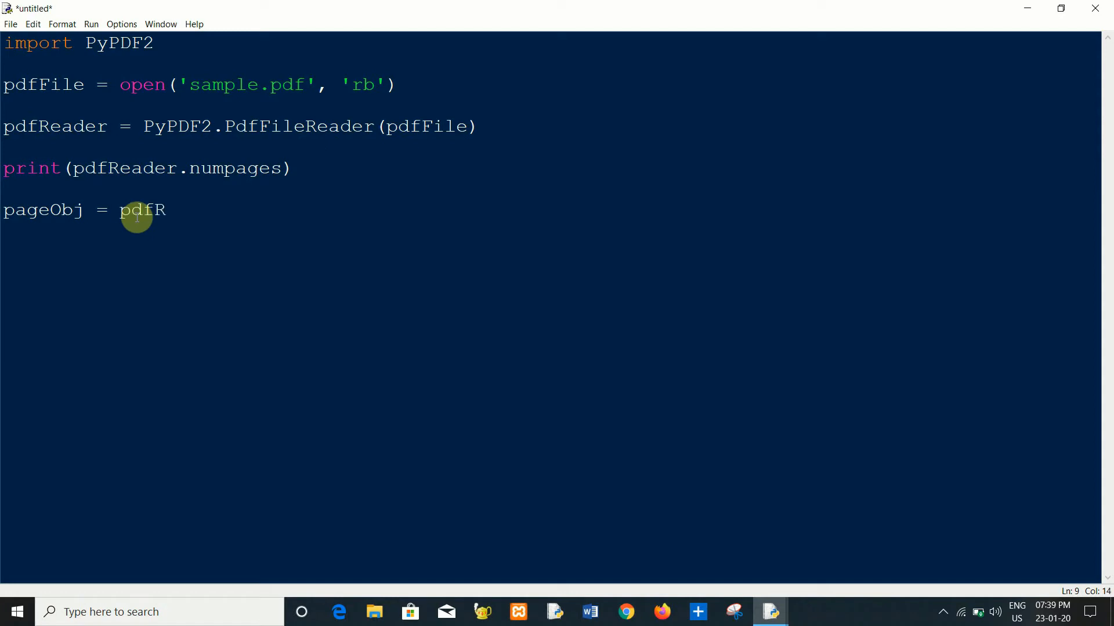
text(eader)
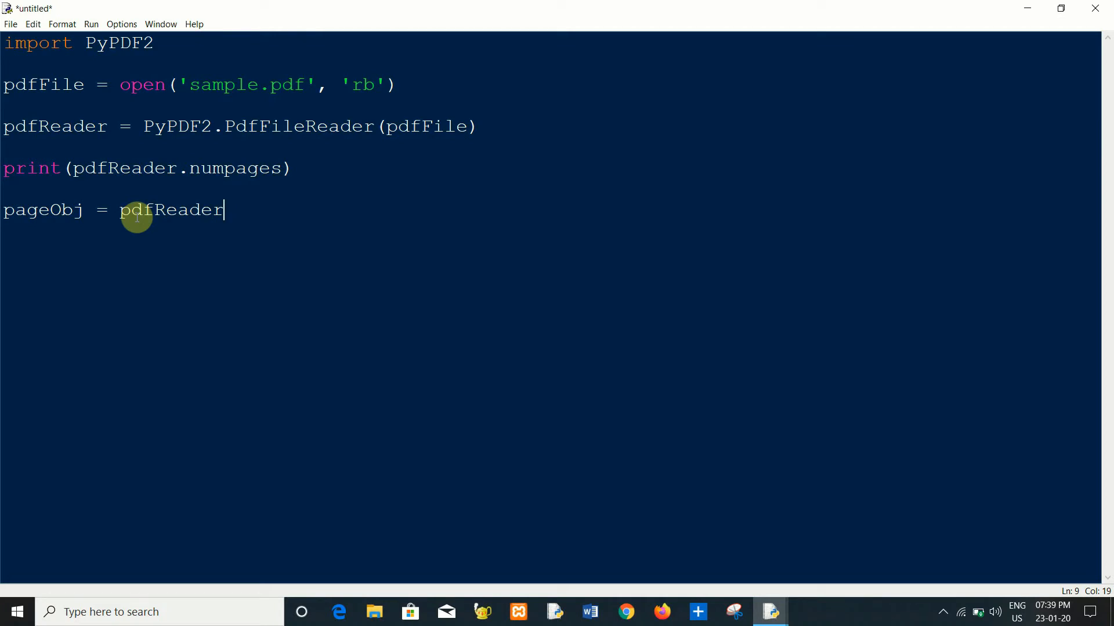
text(.ge)
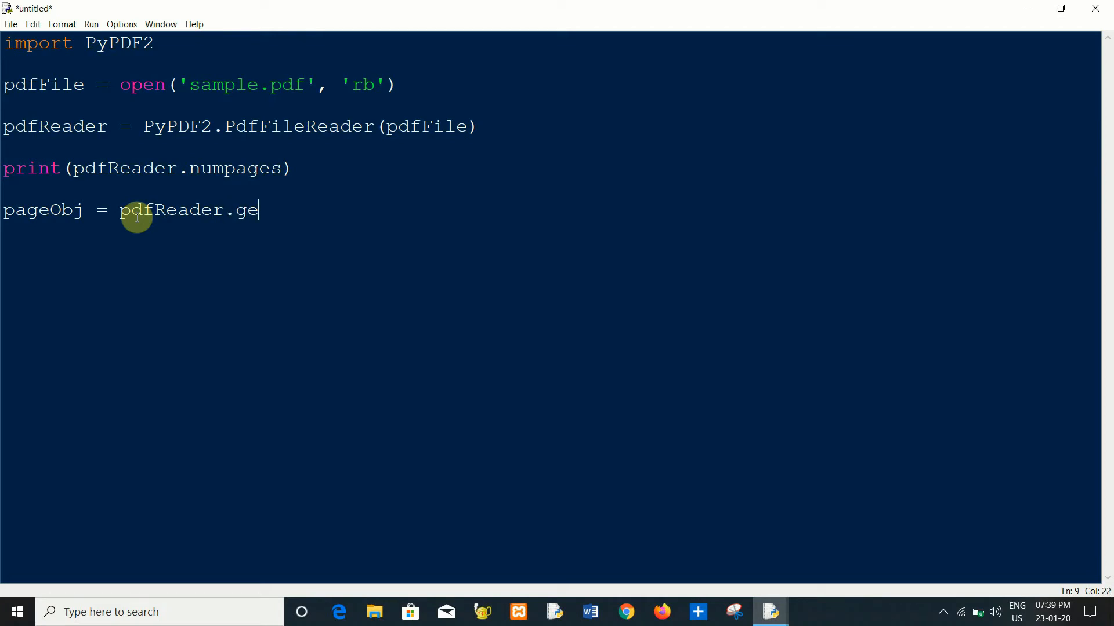
text(tpage)
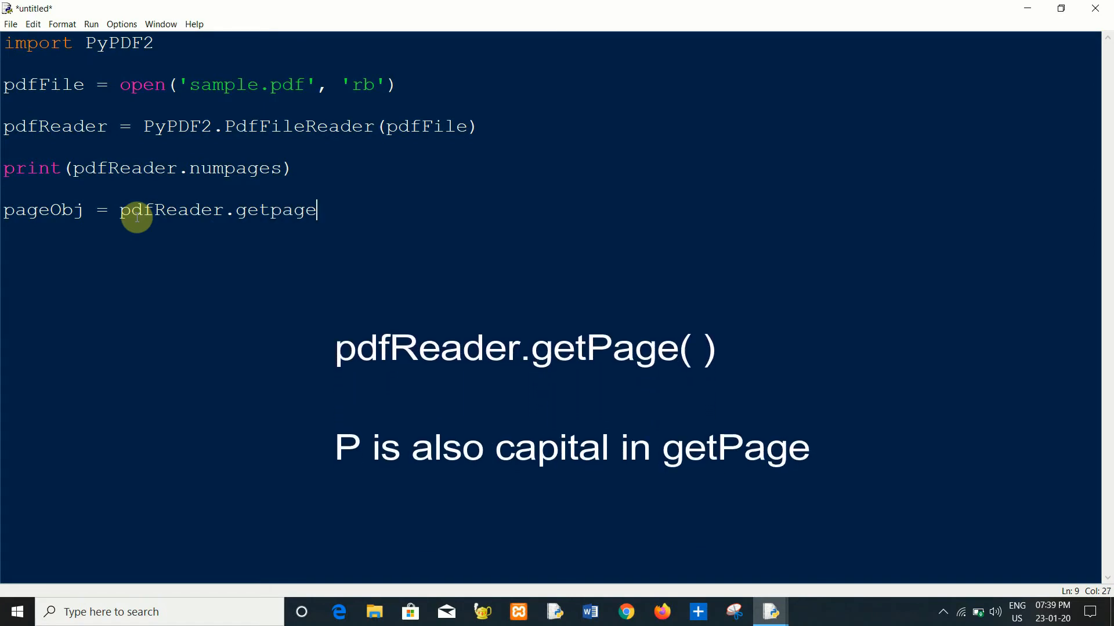
text(()
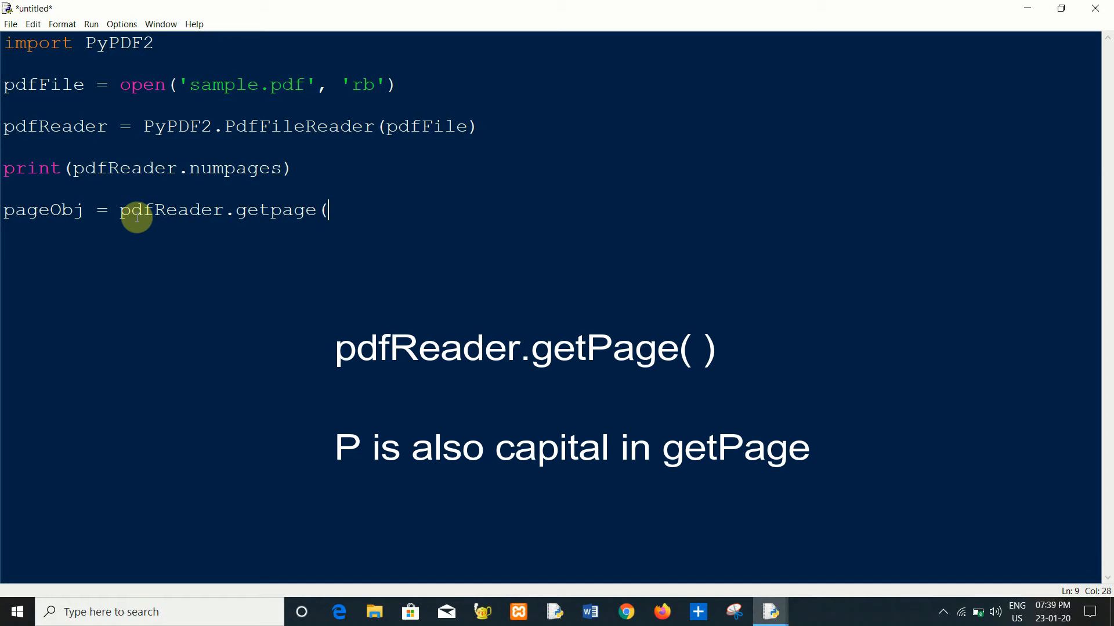
text(0))
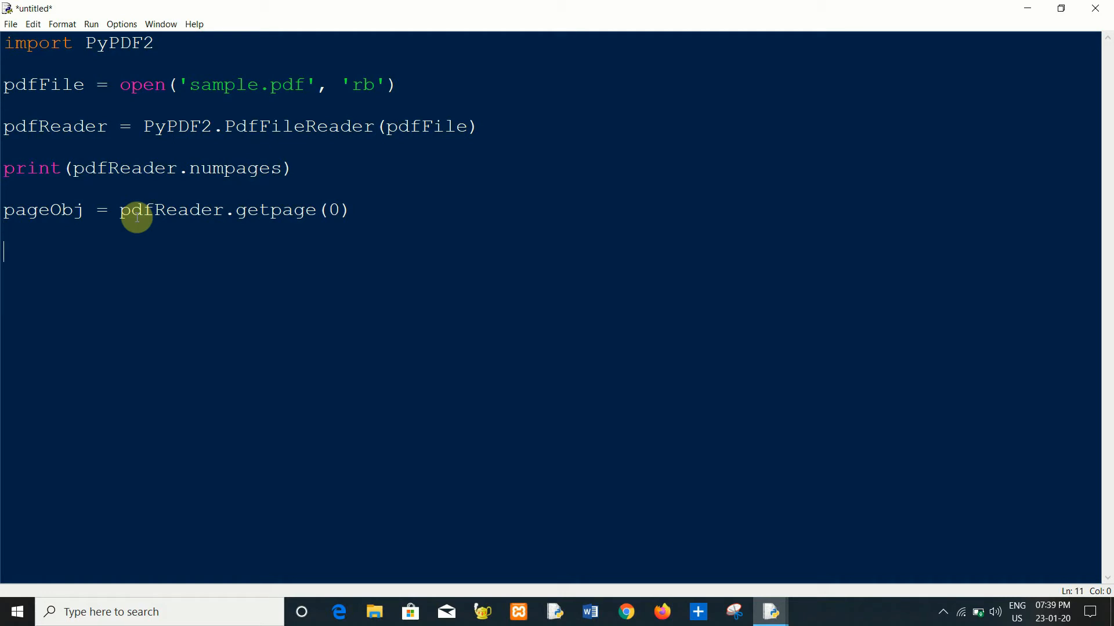
- Write the line print(pageObj.extractText())
text(pr)
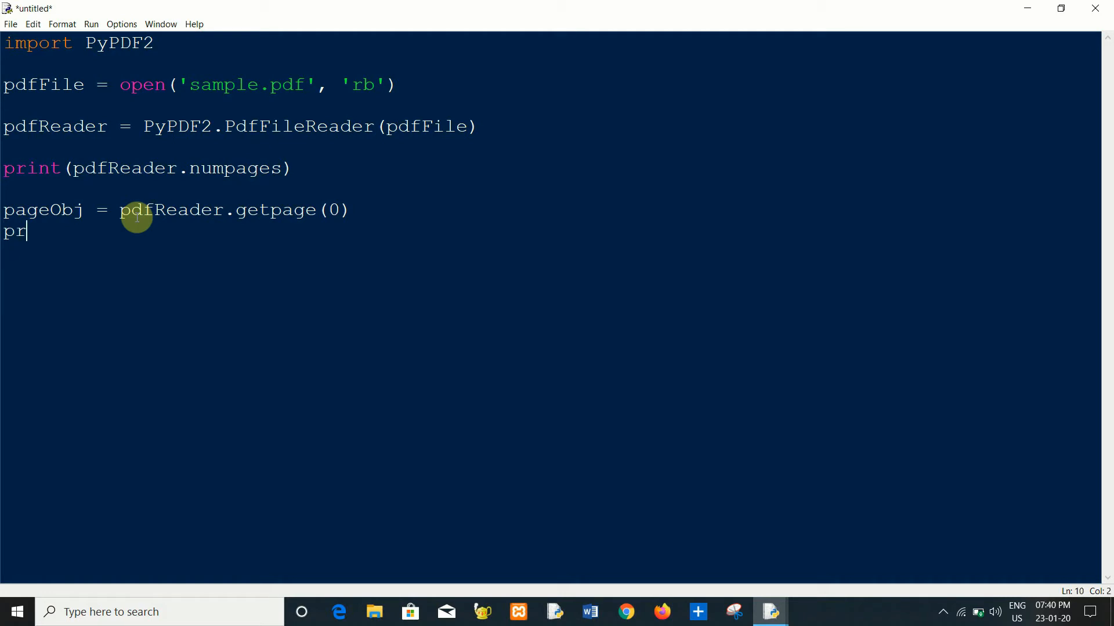
text(int()
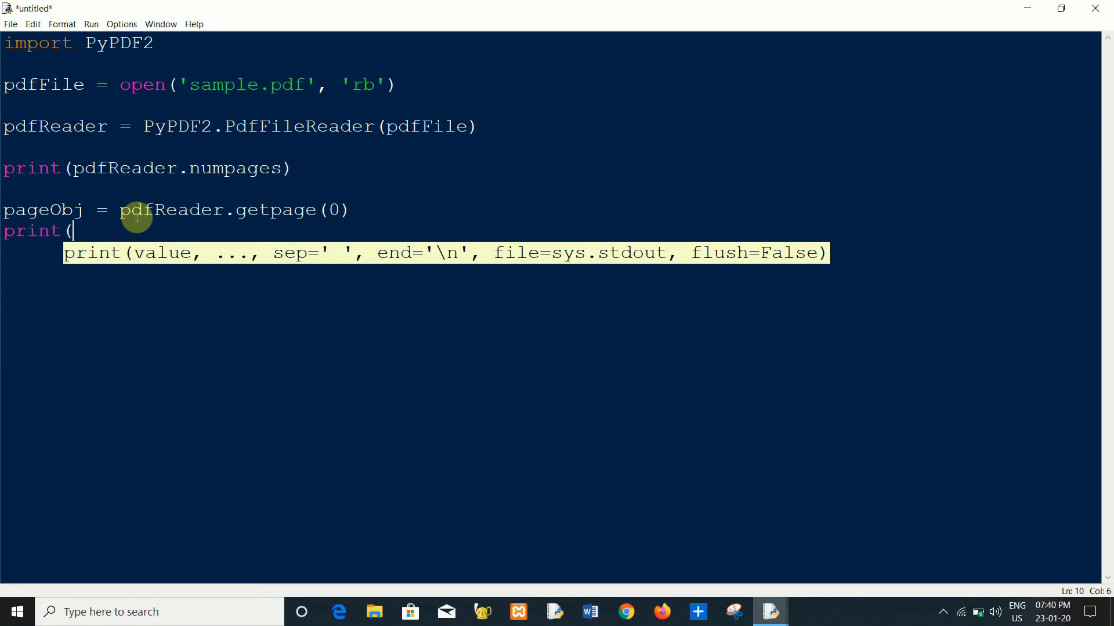
text(pa)
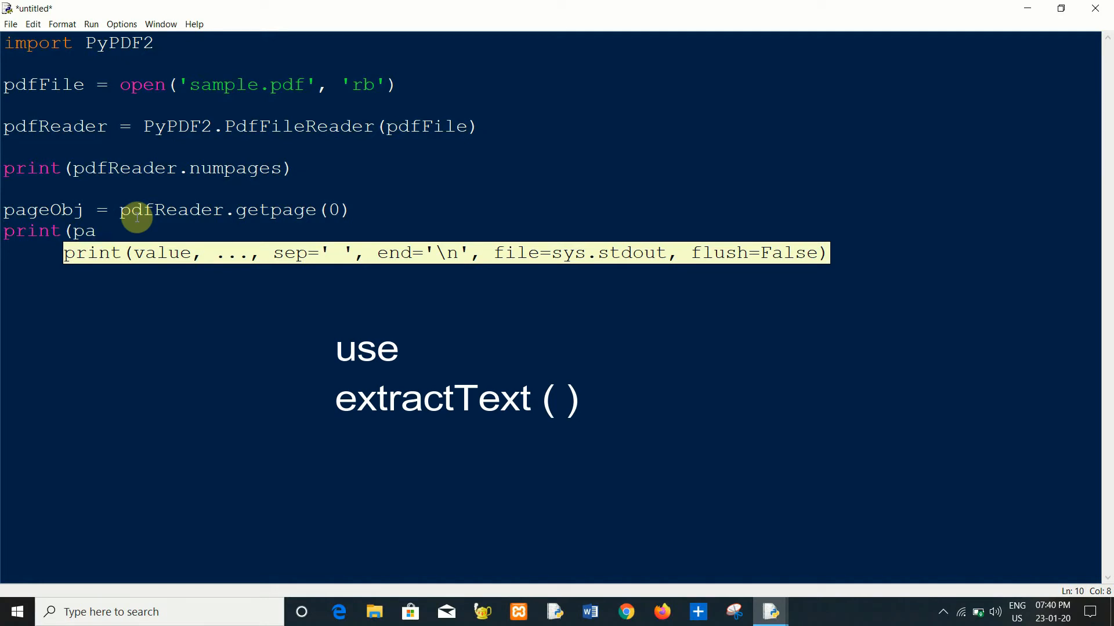
text(geObj.e)
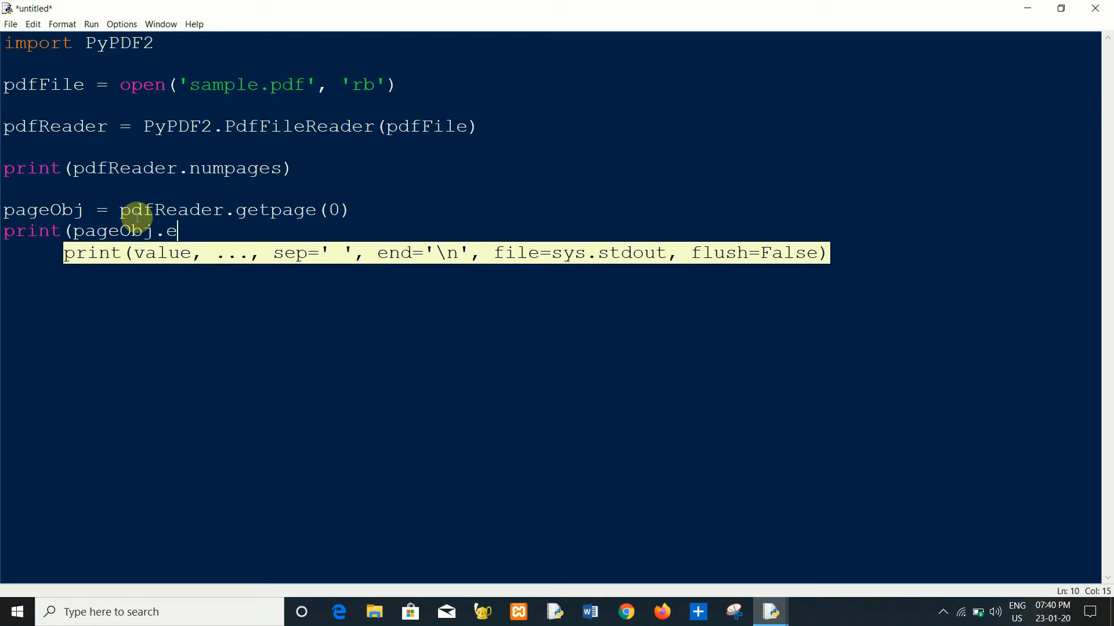
text(xtrac)
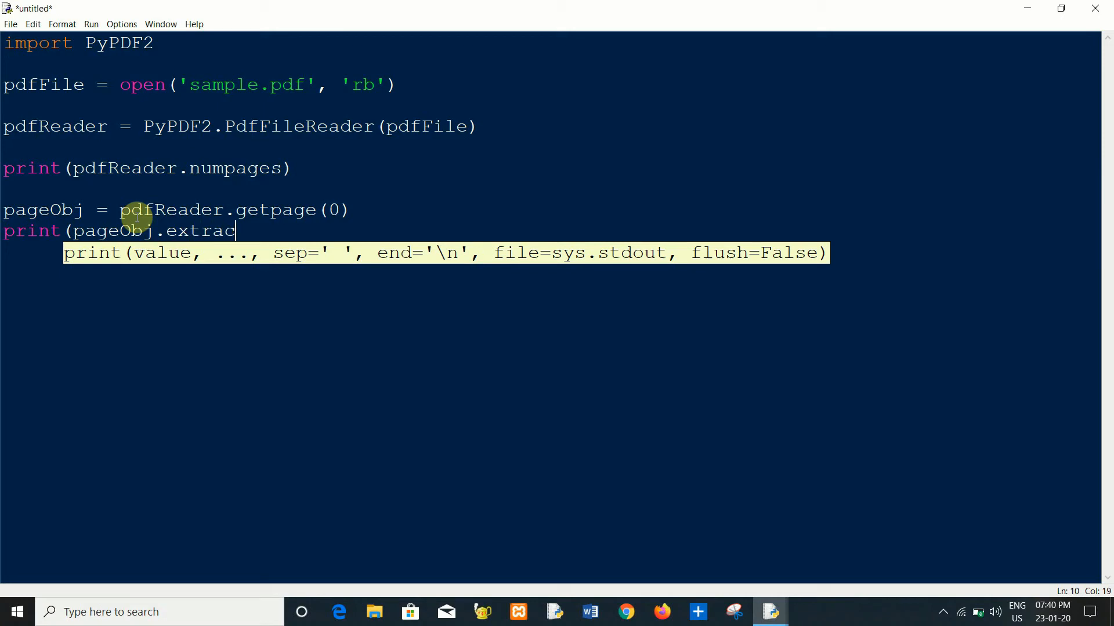
text(tTe)
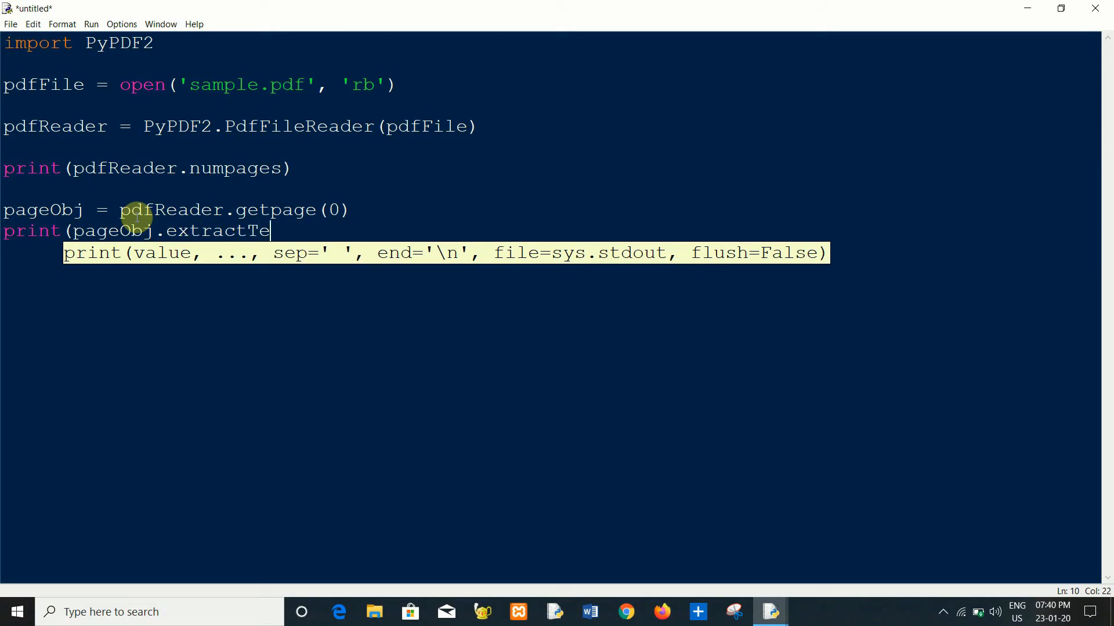
text(xt()
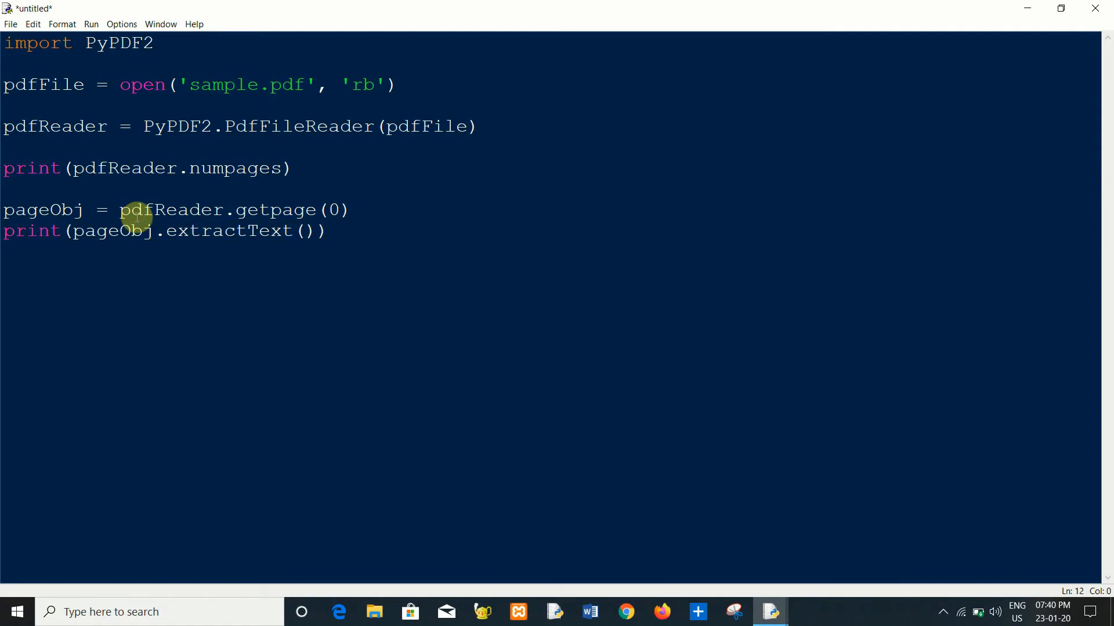
- End the script with pdfFile.close()
text(p)
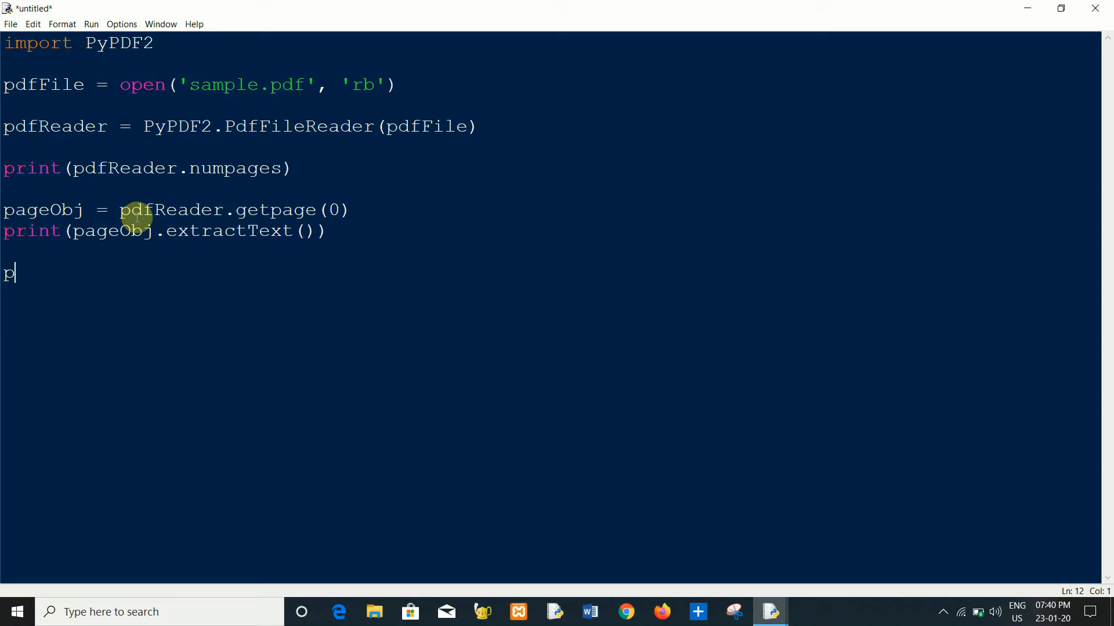
text(dfFile)
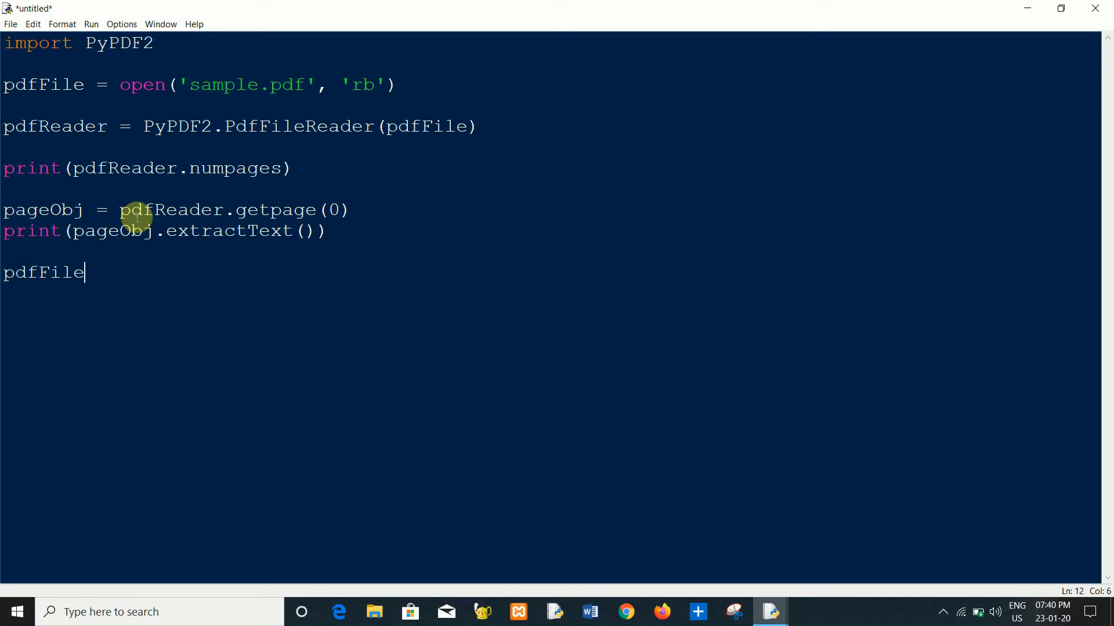
text(.clod)
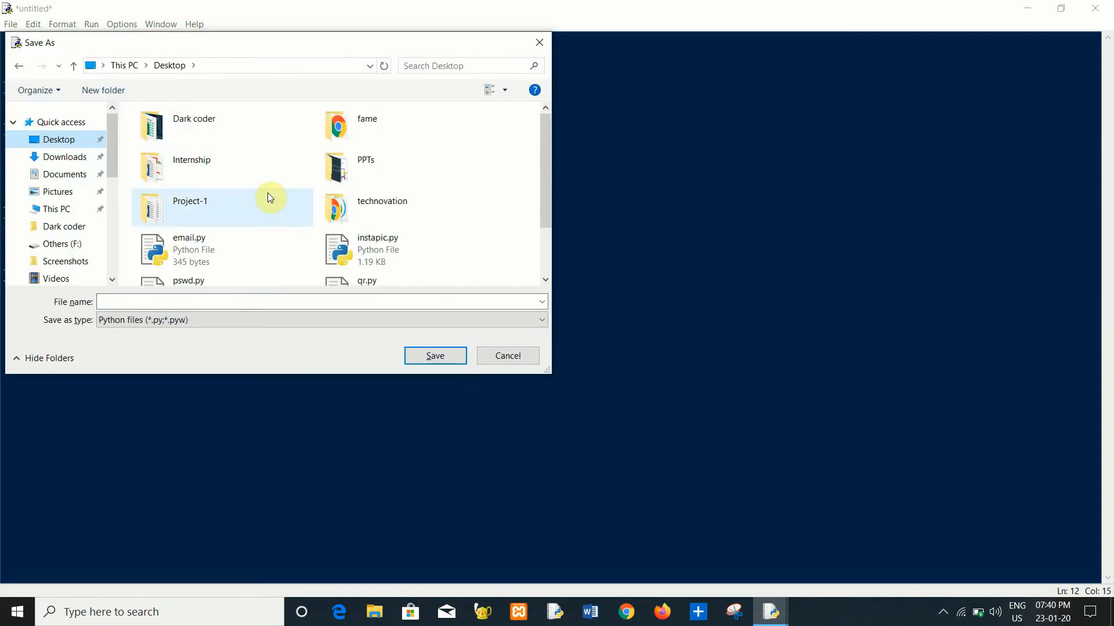
scroll(down, 3)
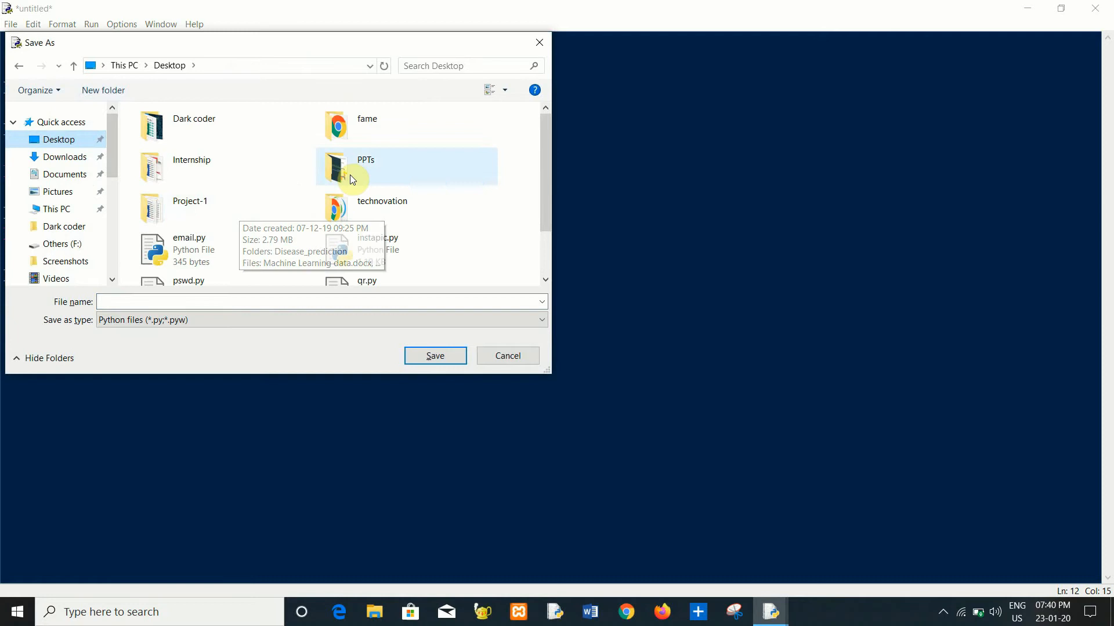
scroll(down, 3)
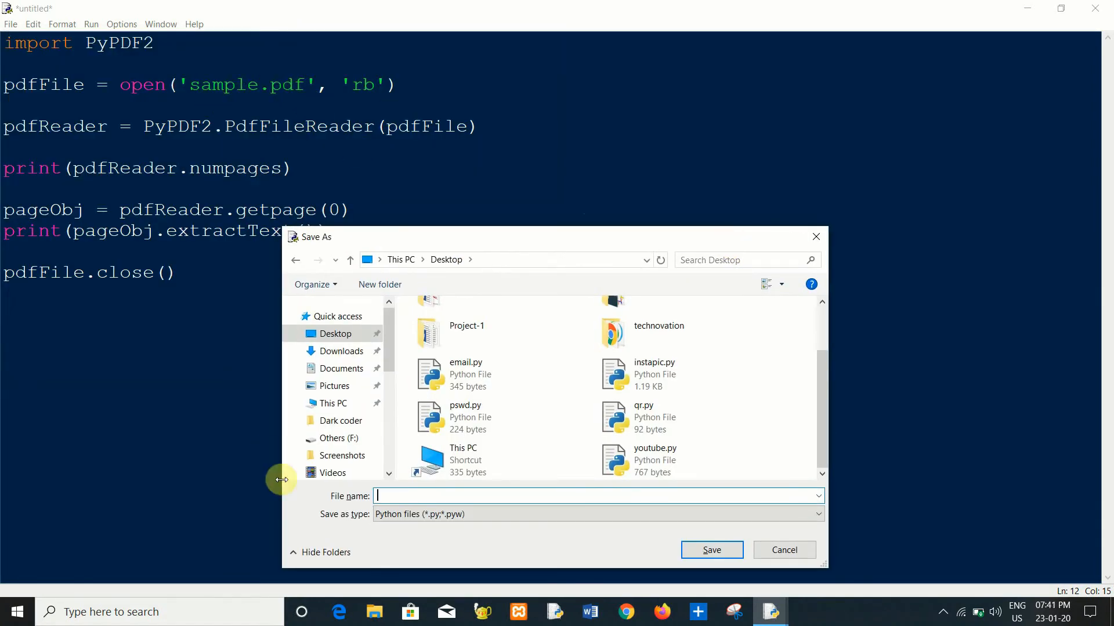
mouse_move(261, 249)
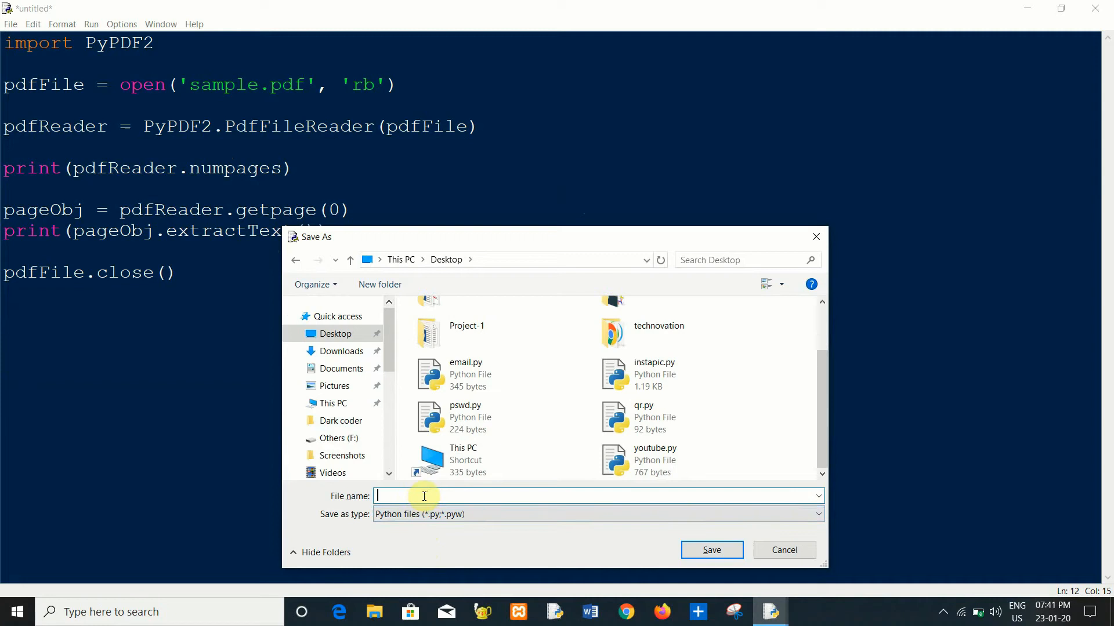
- Save the script to the Desktop as pdfreader.py
text(pdfre)
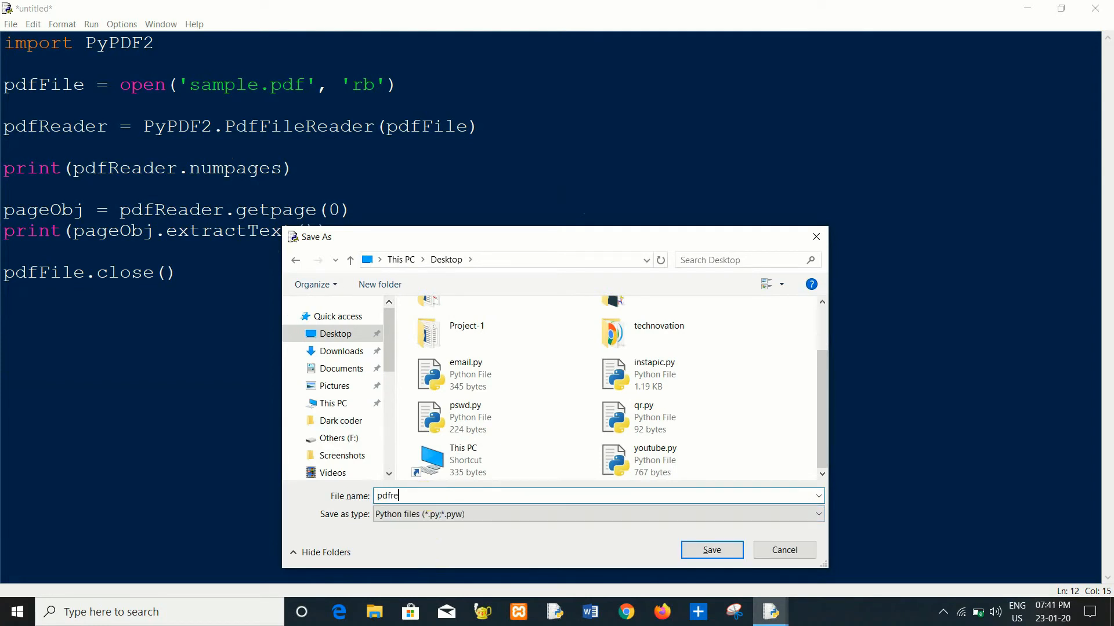
key(BackSpace)
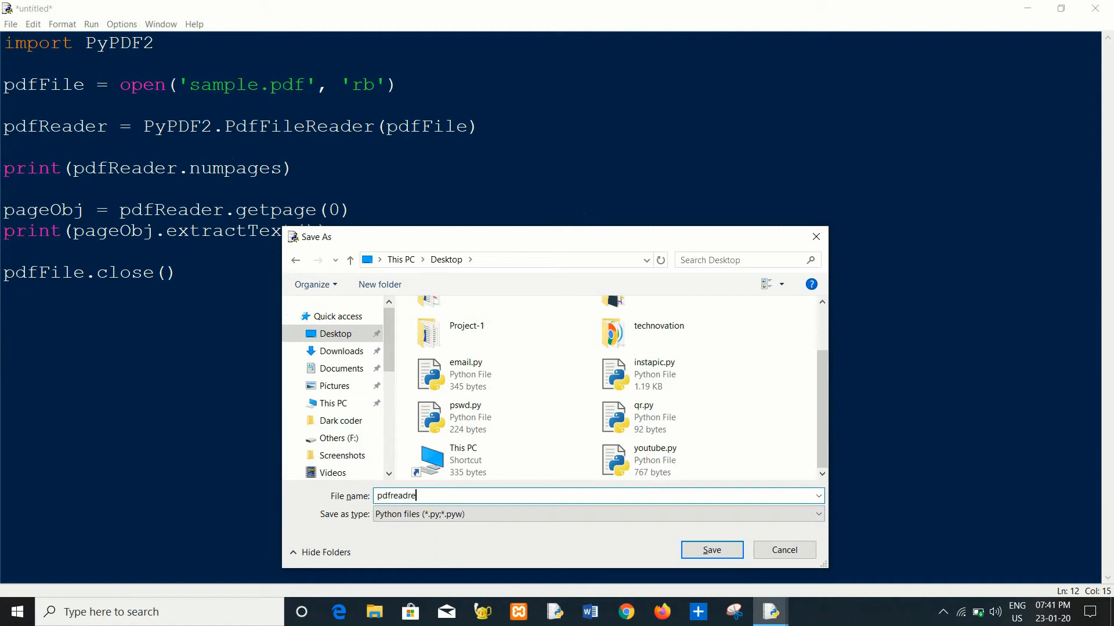
click(711, 549)
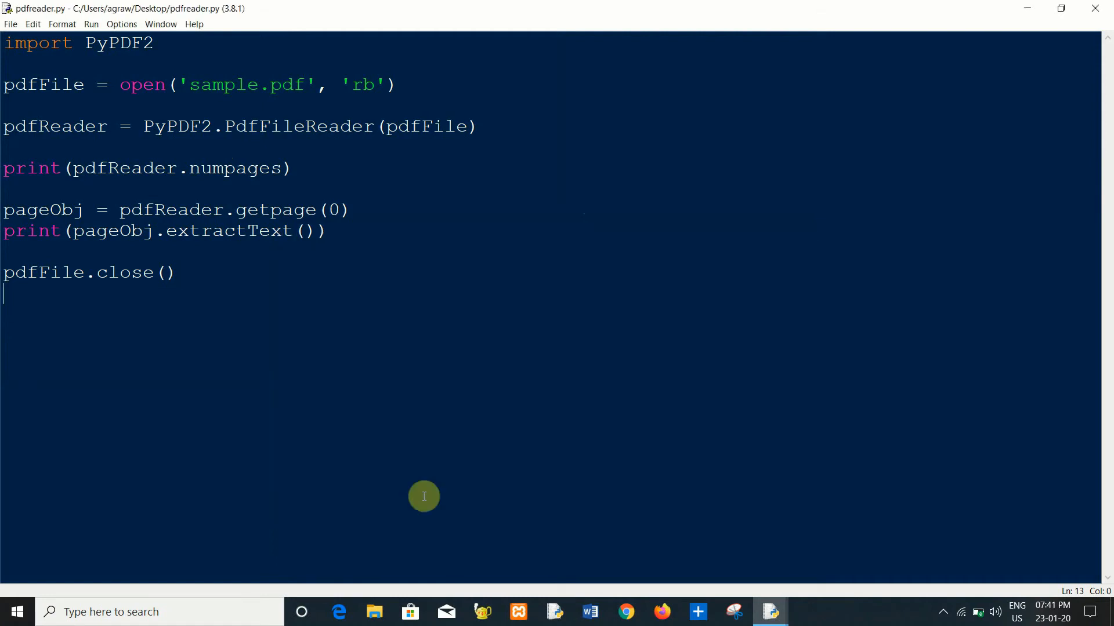
- Fix the numPages and getPage capitalisation and run the script, printing 2 and the first page's text
key(F5)
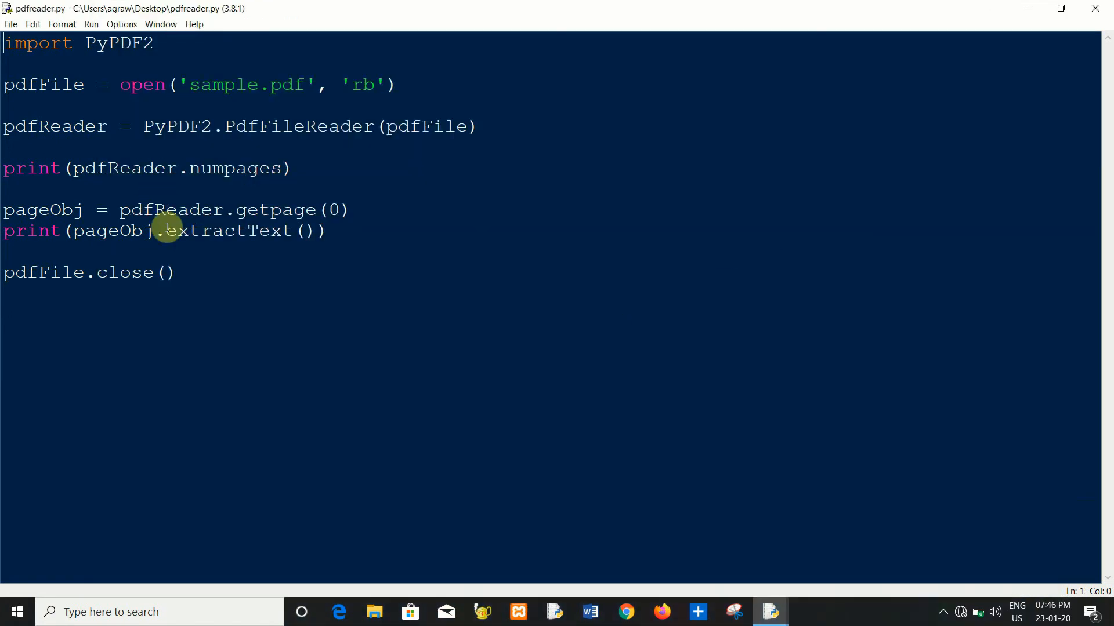
double_click(217, 168)
text(P)
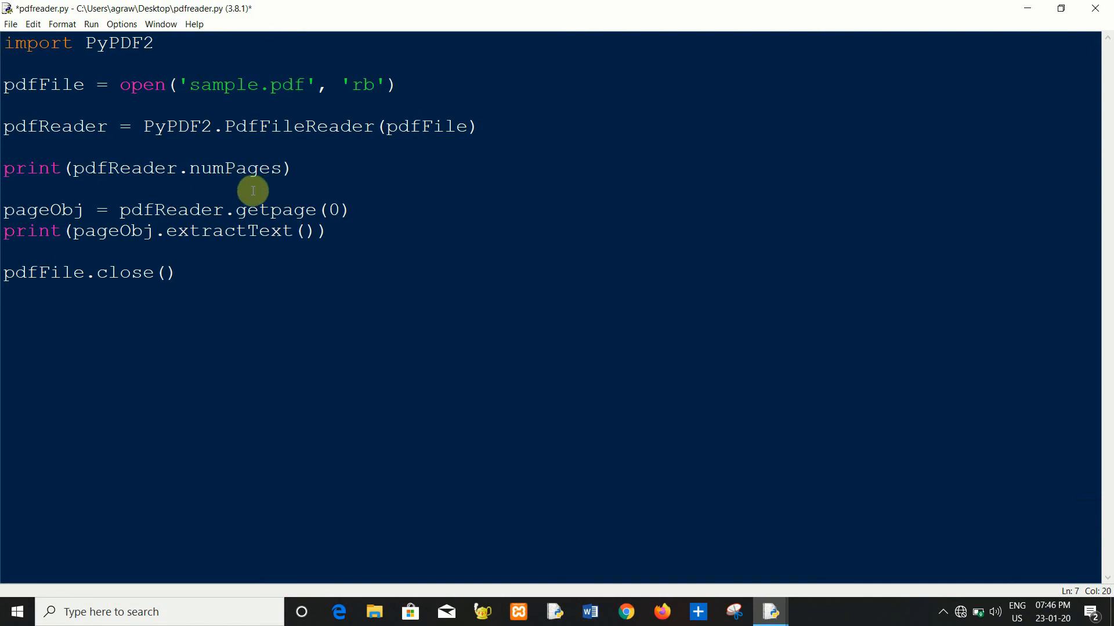
mouse_move(235, 176)
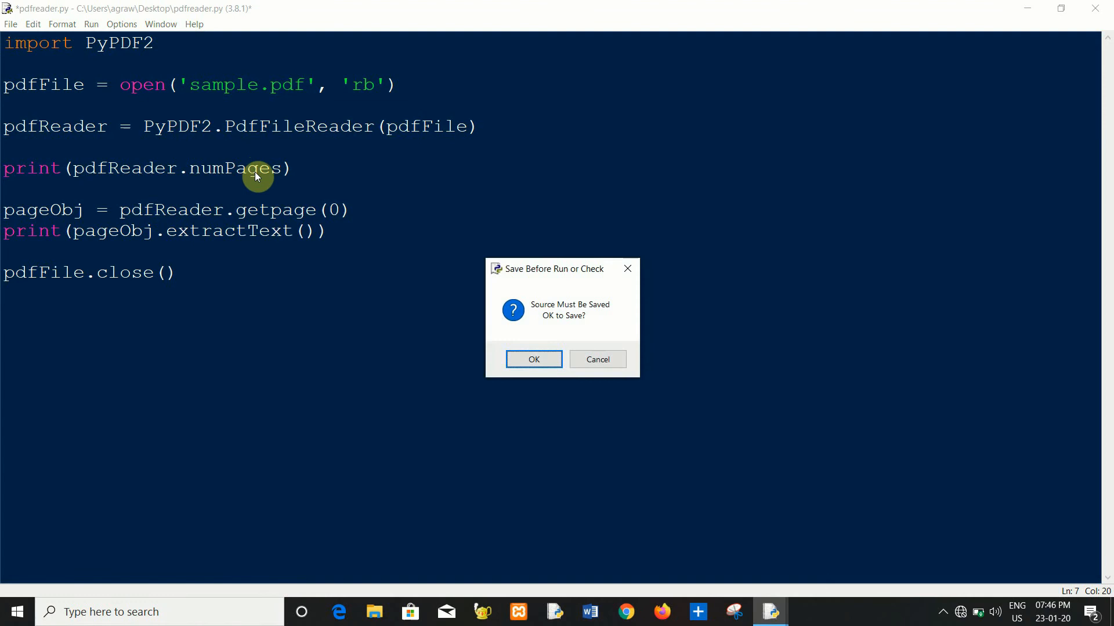
click(533, 360)
text(P)
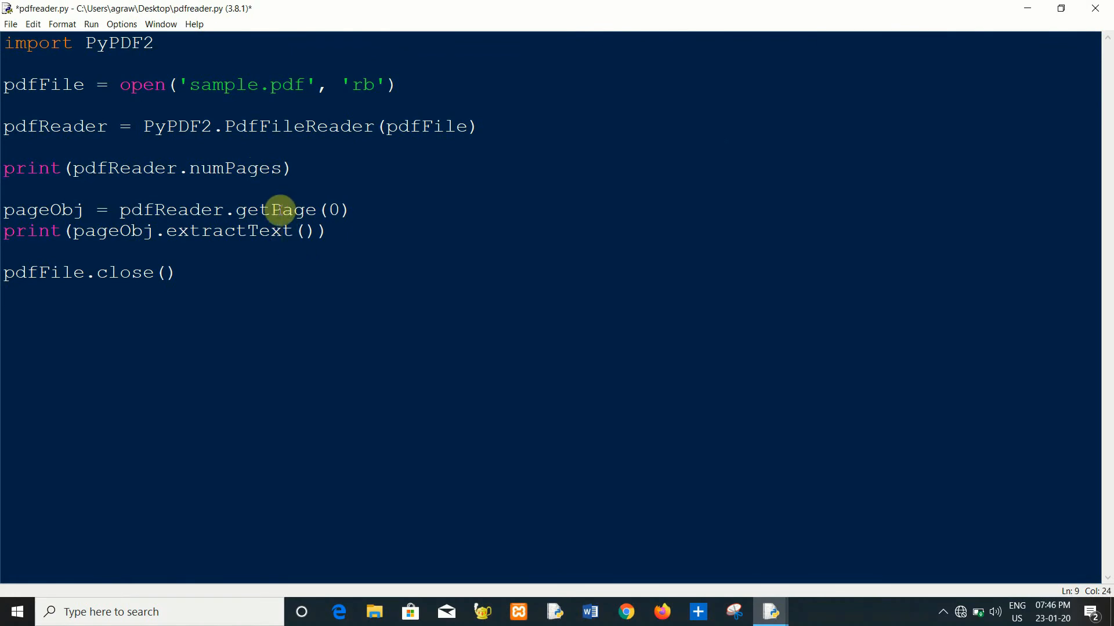
key(F5)
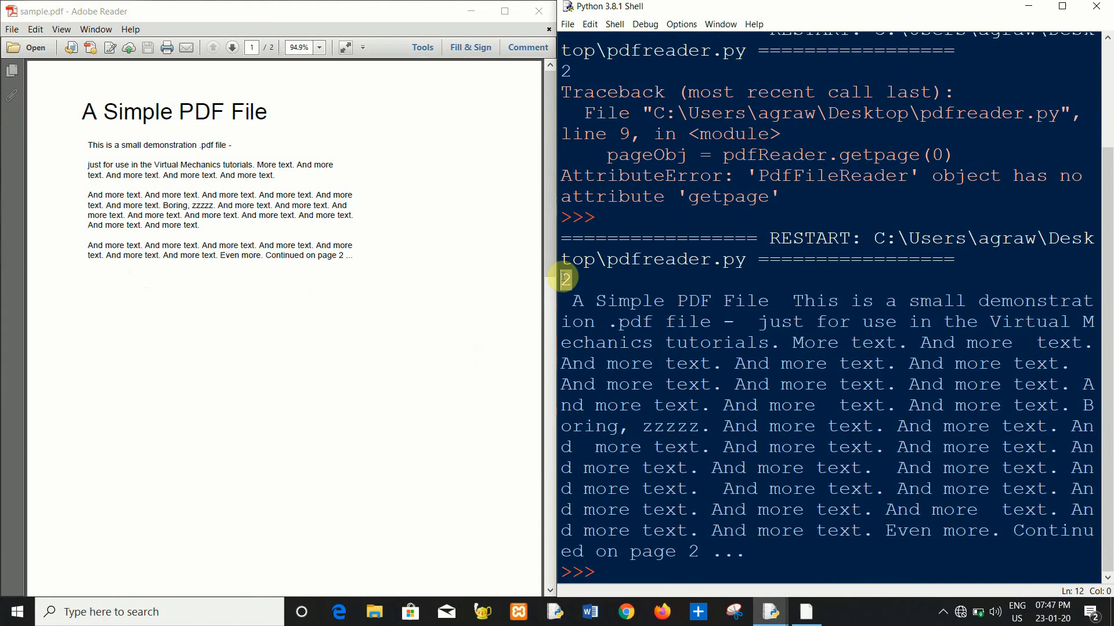
click(232, 48)
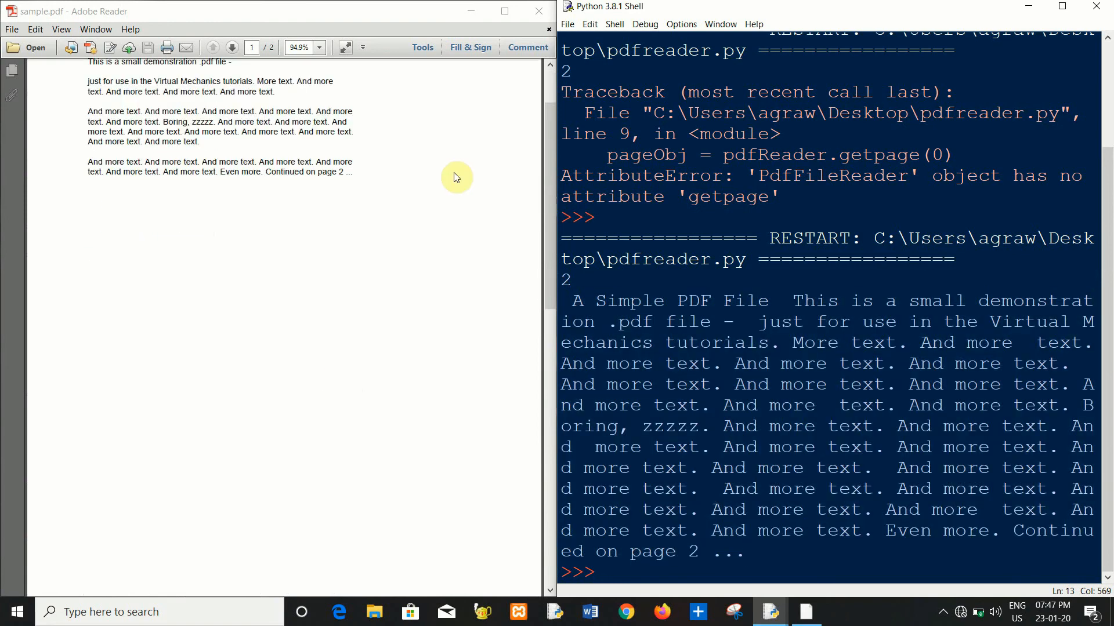
key(alt+tab)
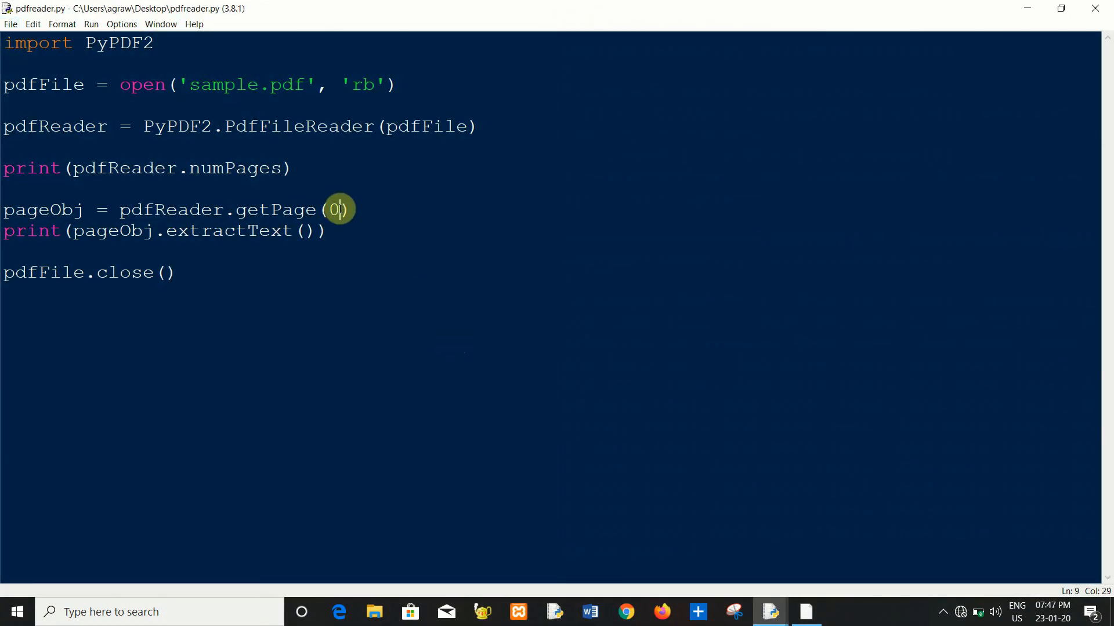
- Run the script with getPage(1) and show page 2 of the PDF to match its printed text
key(F5)
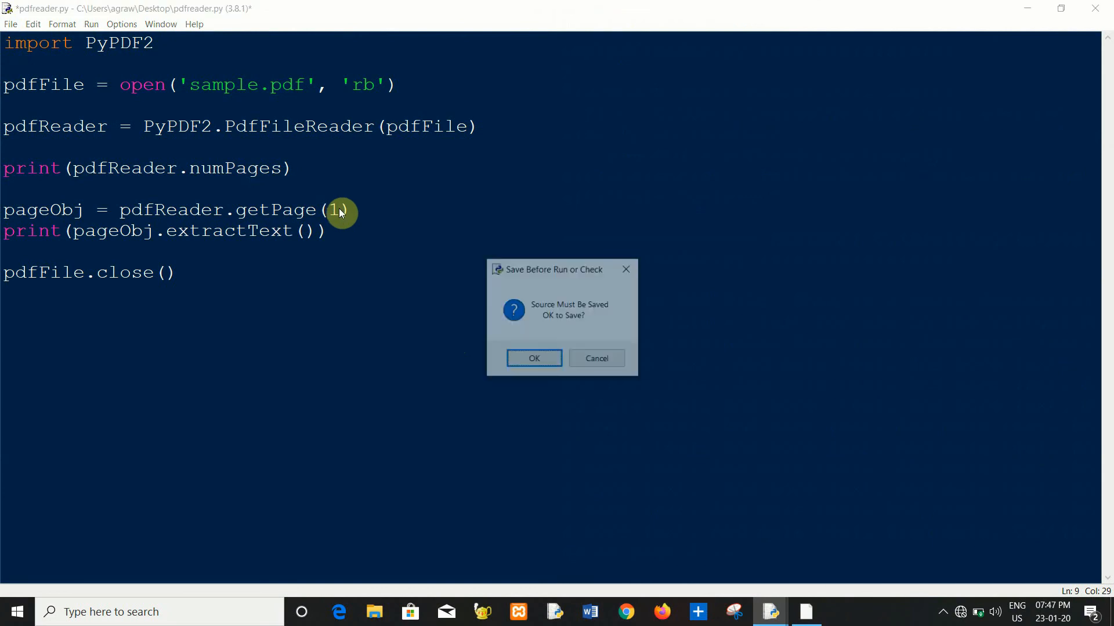
click(534, 359)
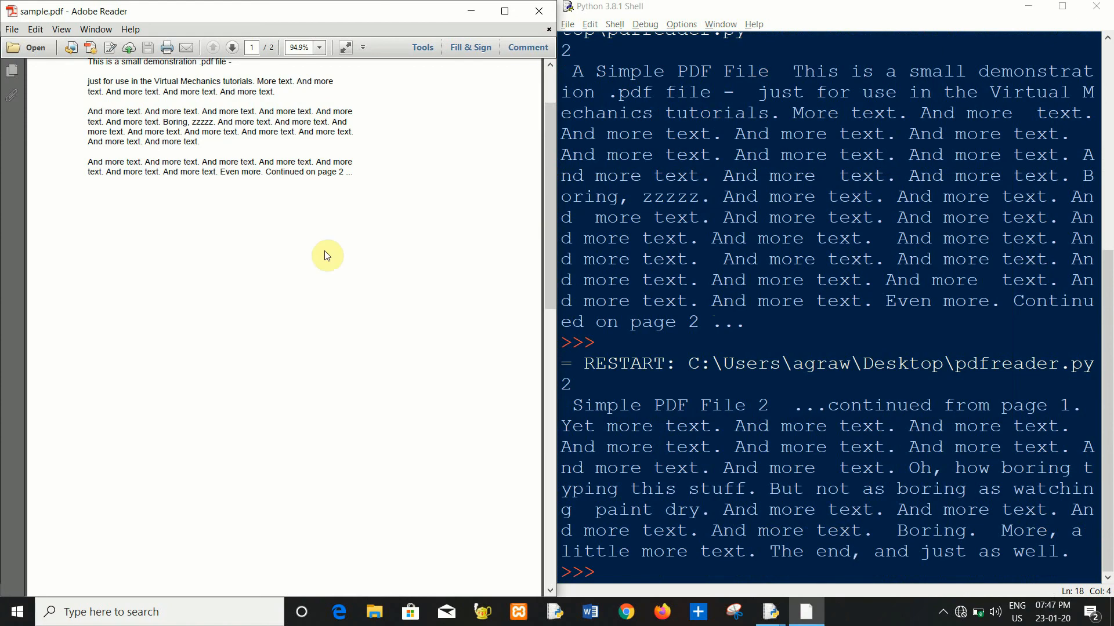
click(231, 46)
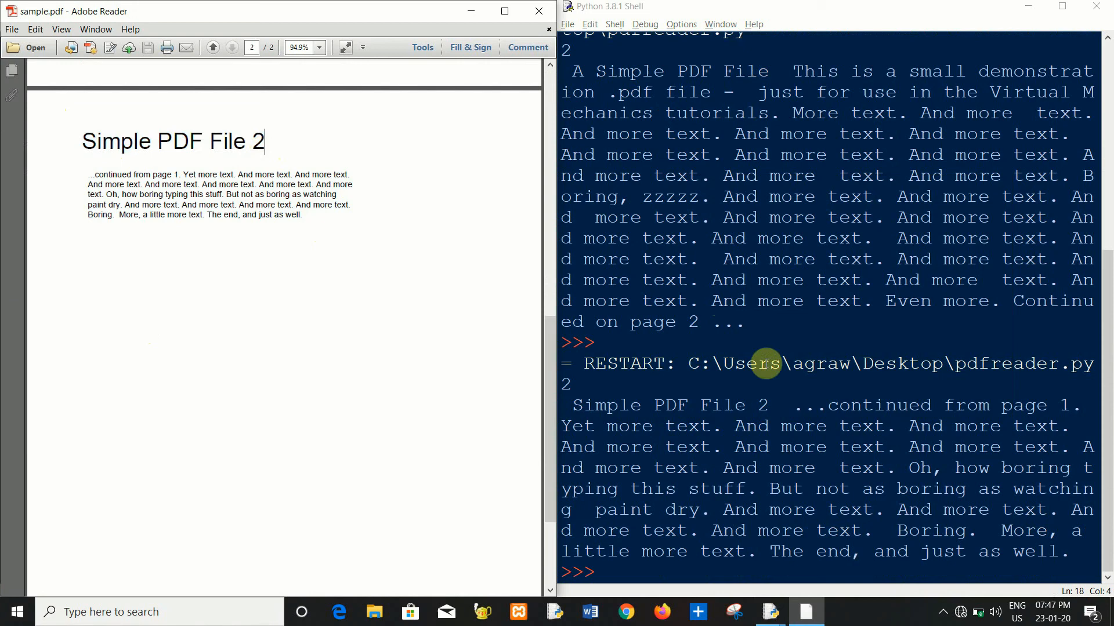
mouse_move(94, 154)
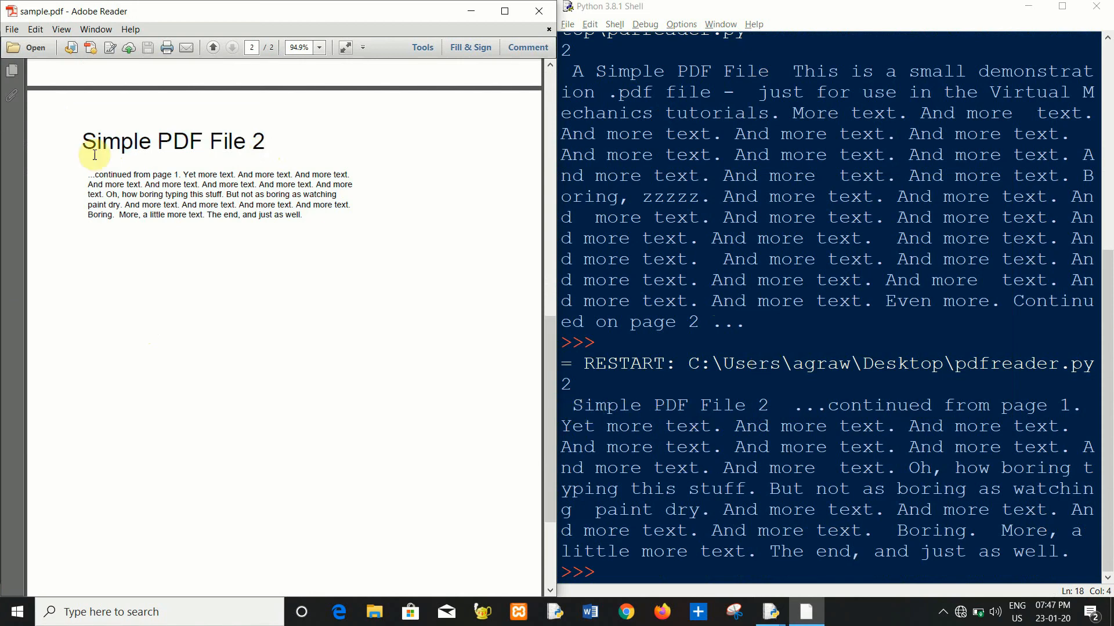